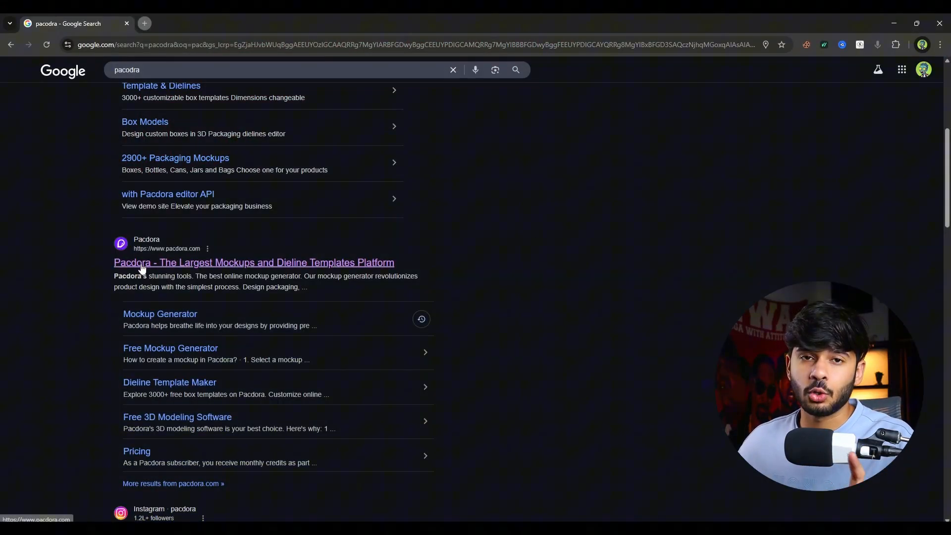
pyautogui.moveTo(441, 311)
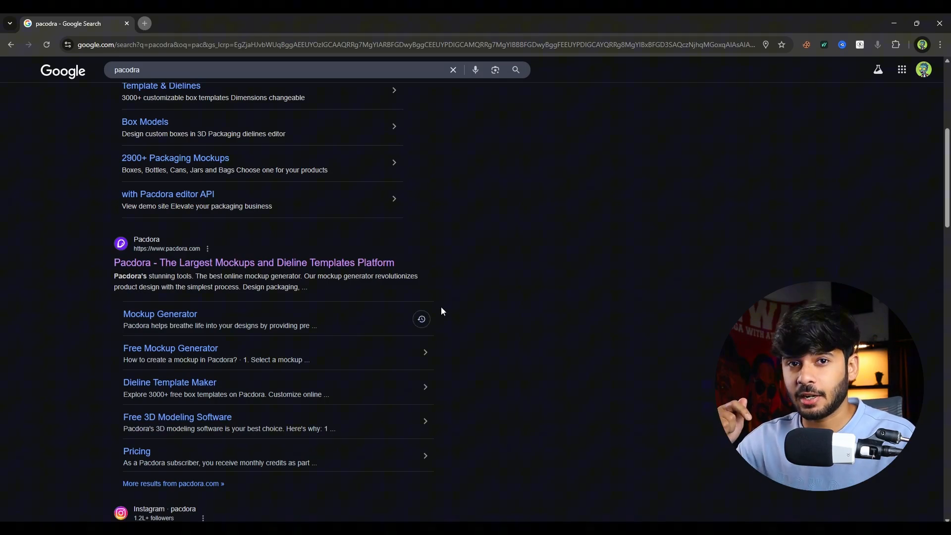
# - Open the Pacdora homepage from the Google results for 'pacdora'
pyautogui.click(254, 262)
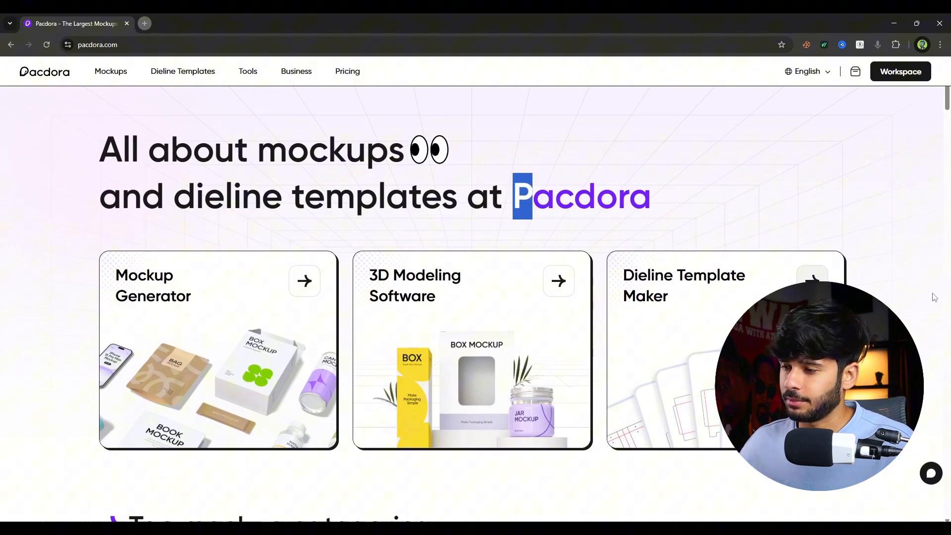
# - Scroll through the Pacdora homepage and open the full Mockups catalogue
pyautogui.scroll(-3)
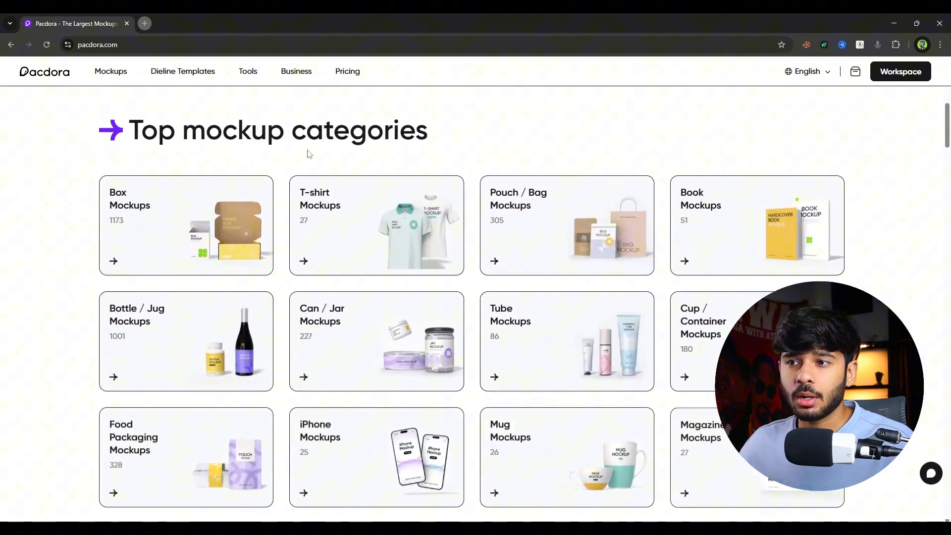
pyautogui.scroll(-3)
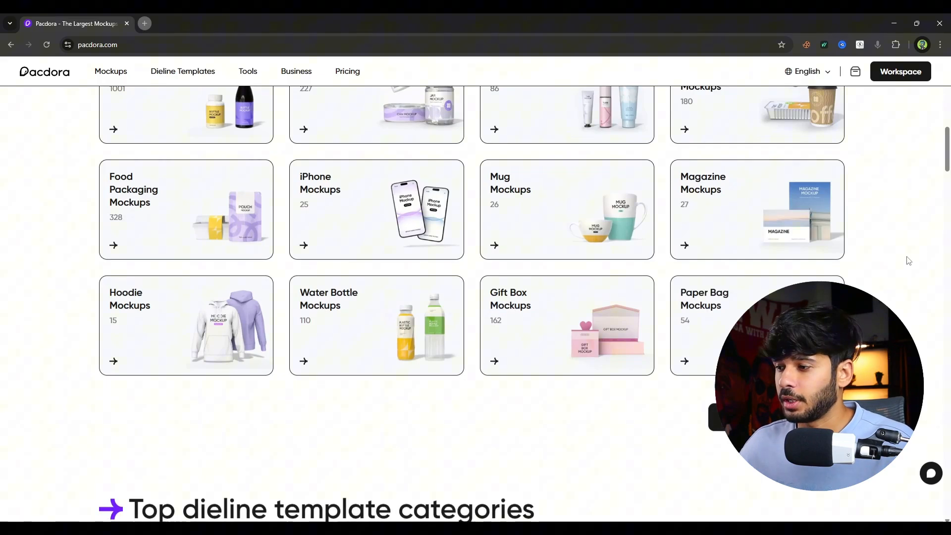
pyautogui.scroll(3)
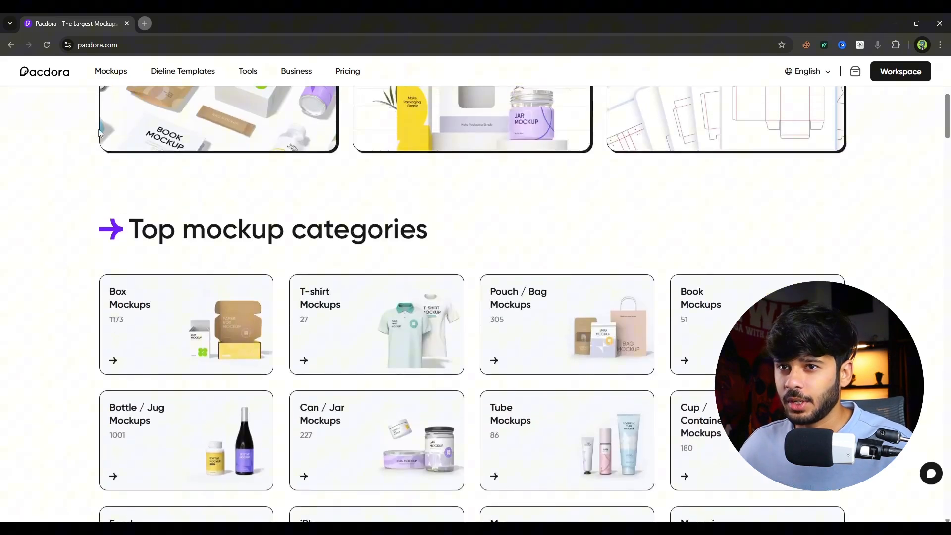
pyautogui.click(110, 70)
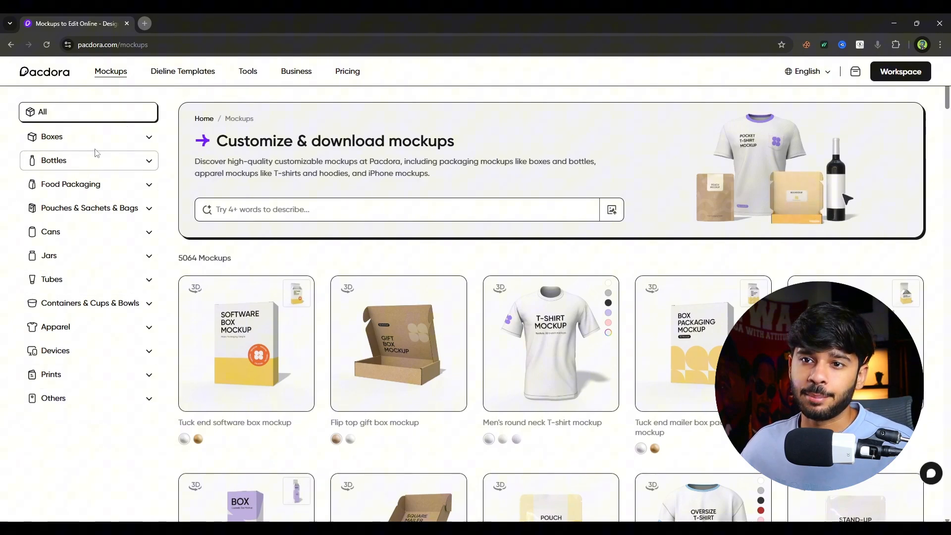
pyautogui.moveTo(94, 148)
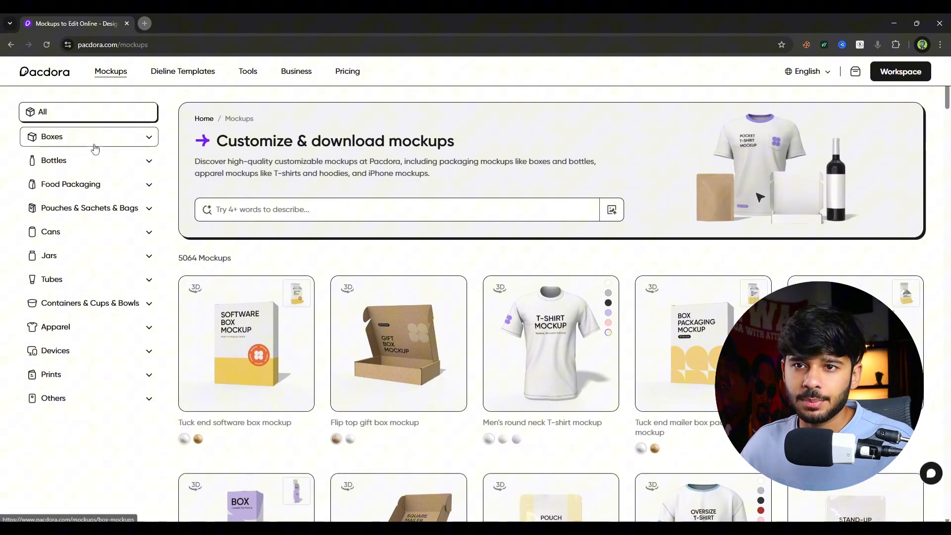
# - Filter the mockups to Boxes, then Gift Box, and browse the gift box results
pyautogui.click(88, 135)
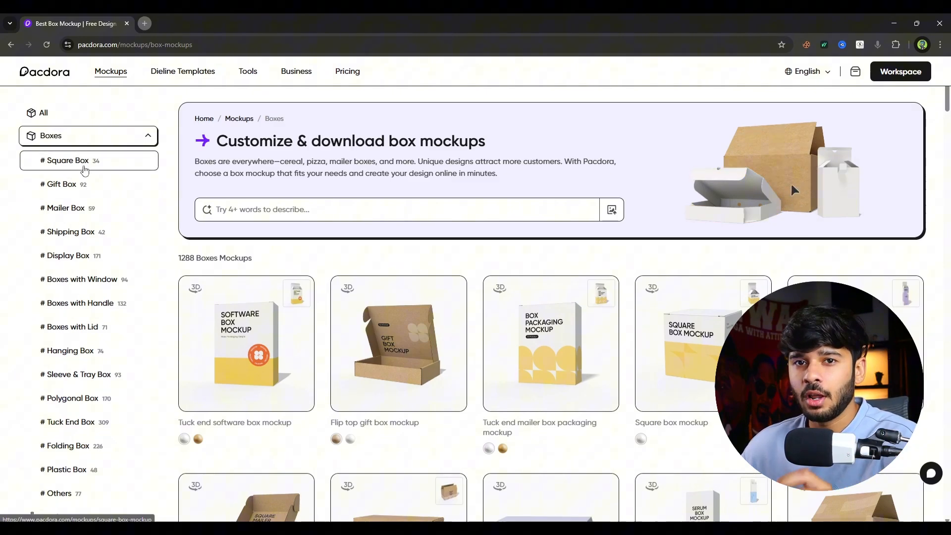
pyautogui.click(63, 184)
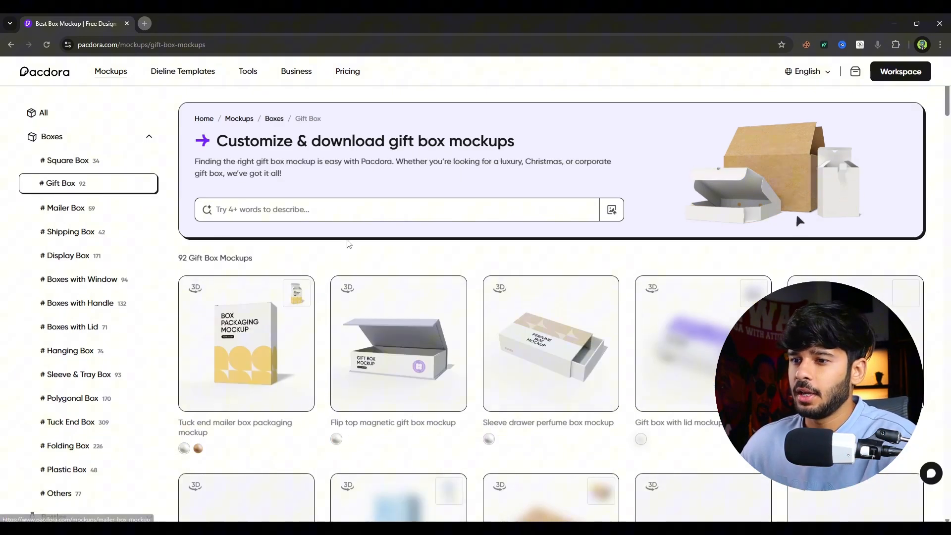
pyautogui.scroll(-3)
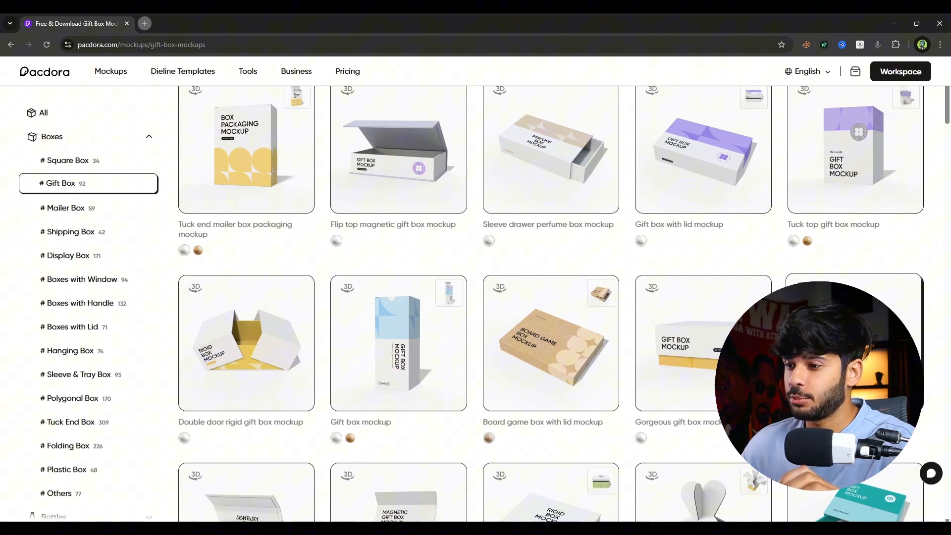
pyautogui.scroll(-3)
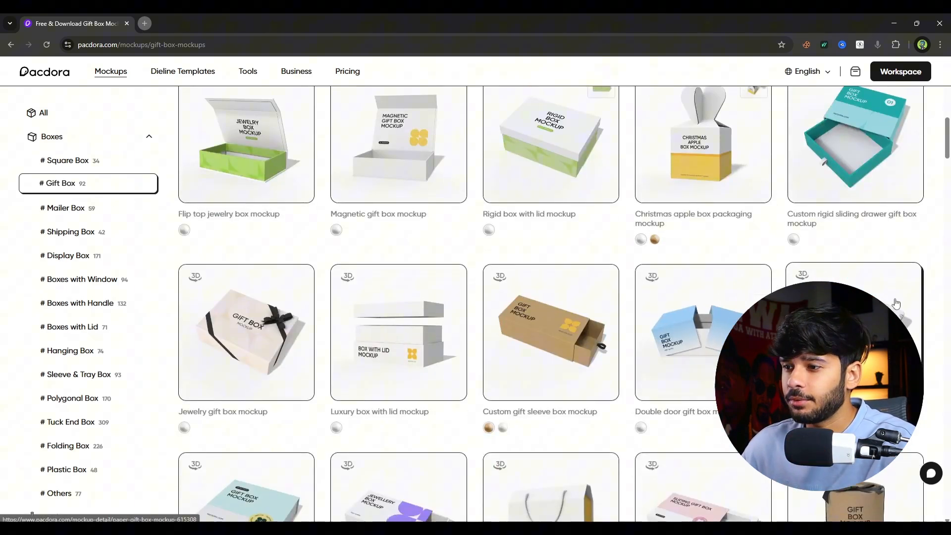
pyautogui.scroll(-3)
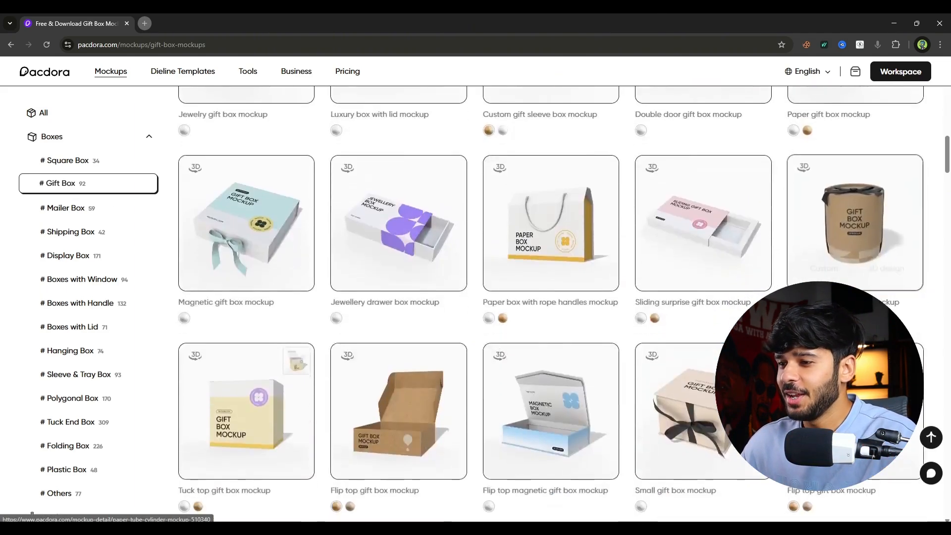
pyautogui.scroll(-3)
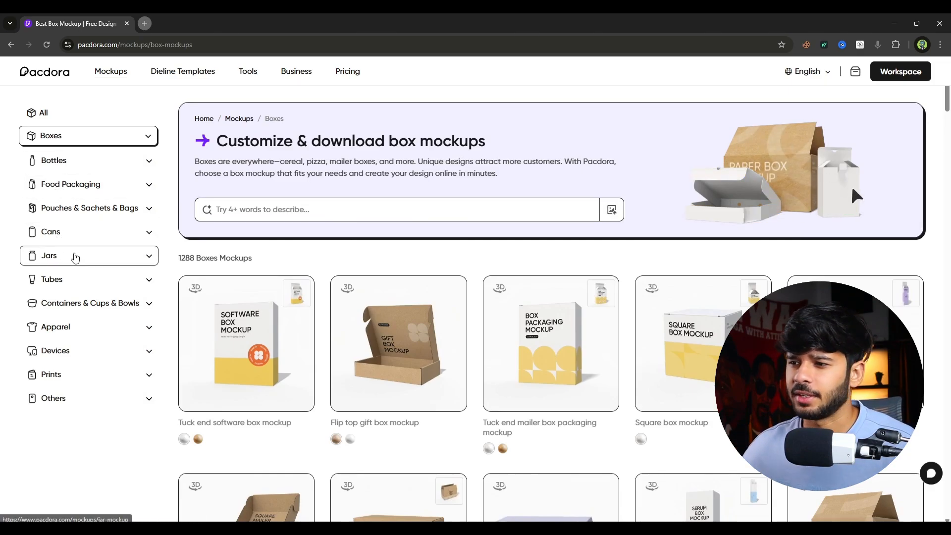
# - Alt+Tab to Photoshop to view the purple Choco Kiss cookies packaging PSD
pyautogui.press('alt+tab')
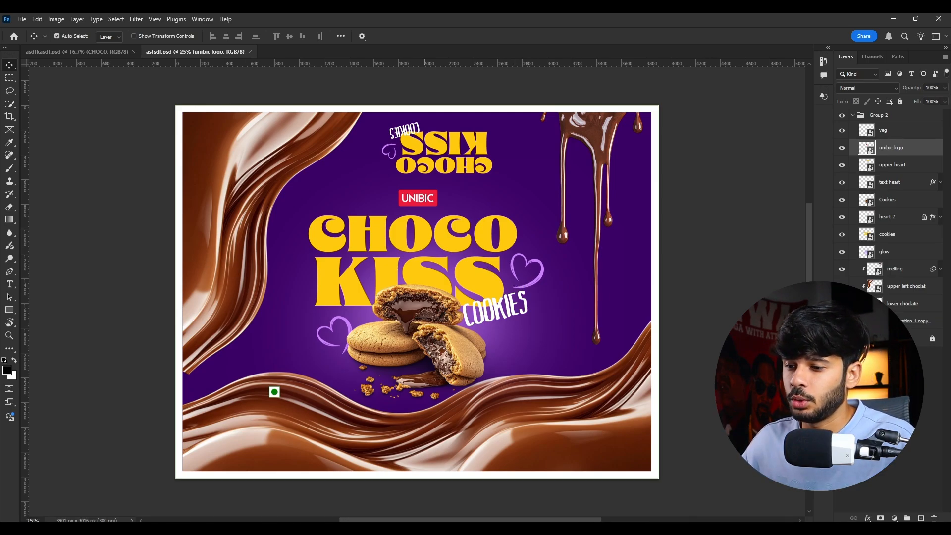
pyautogui.moveTo(343, 215)
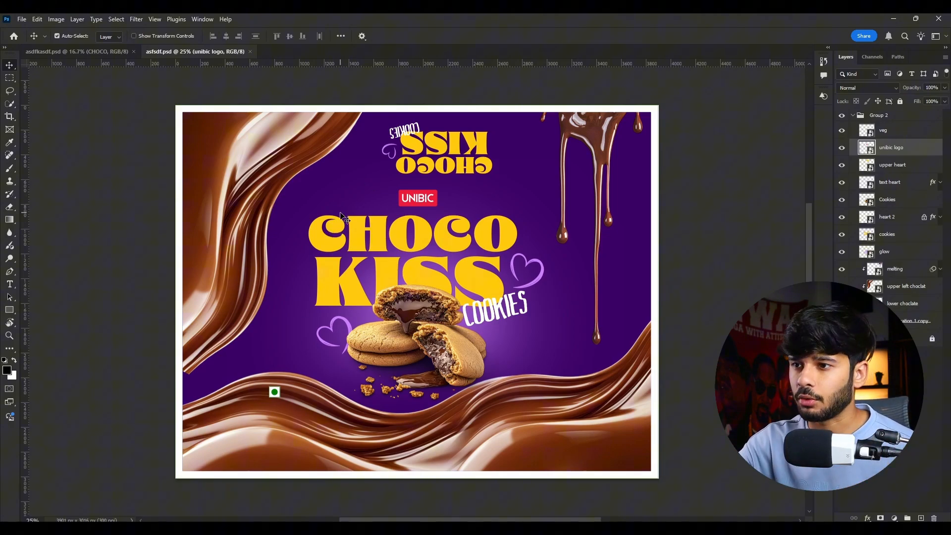
pyautogui.moveTo(449, 515)
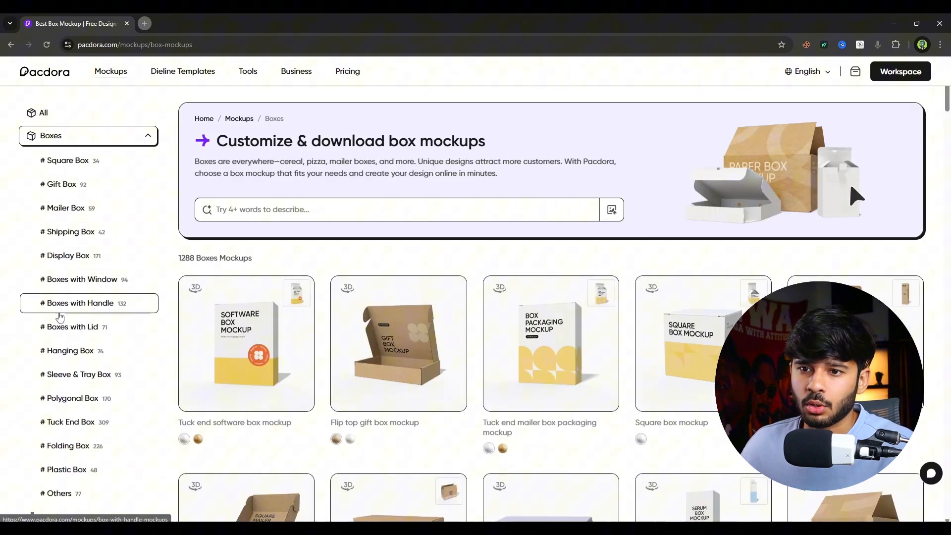
# - Filter boxes to '# Boxes with Lid' and scroll through the results
pyautogui.click(73, 326)
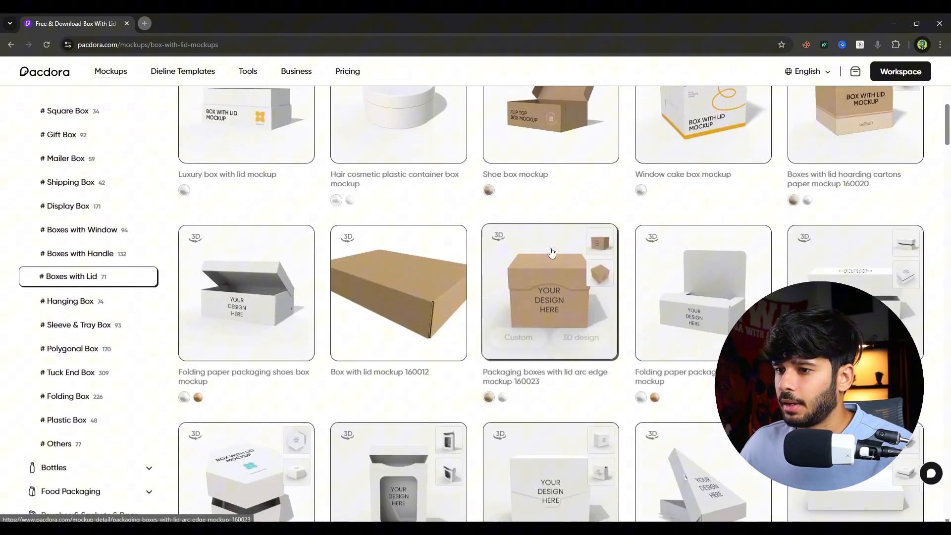
pyautogui.scroll(-3)
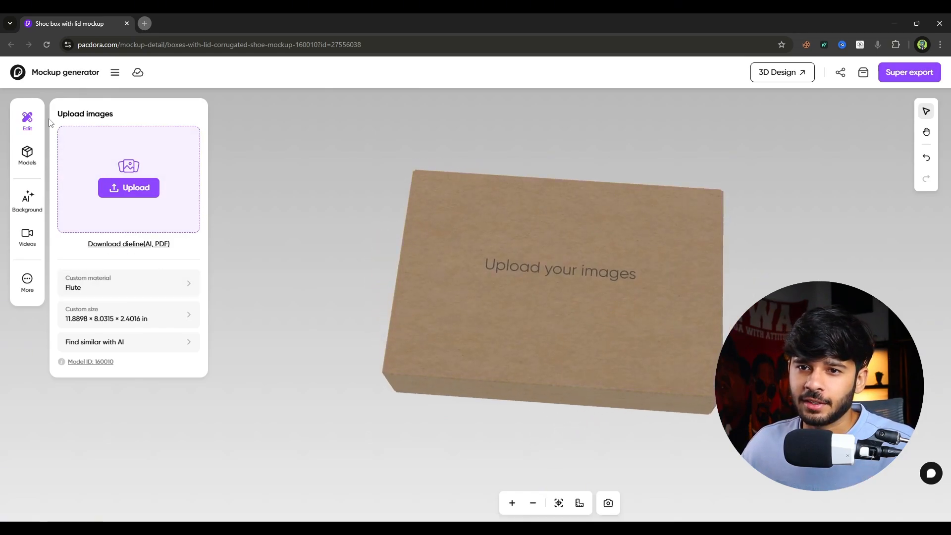
pyautogui.moveTo(204, 256)
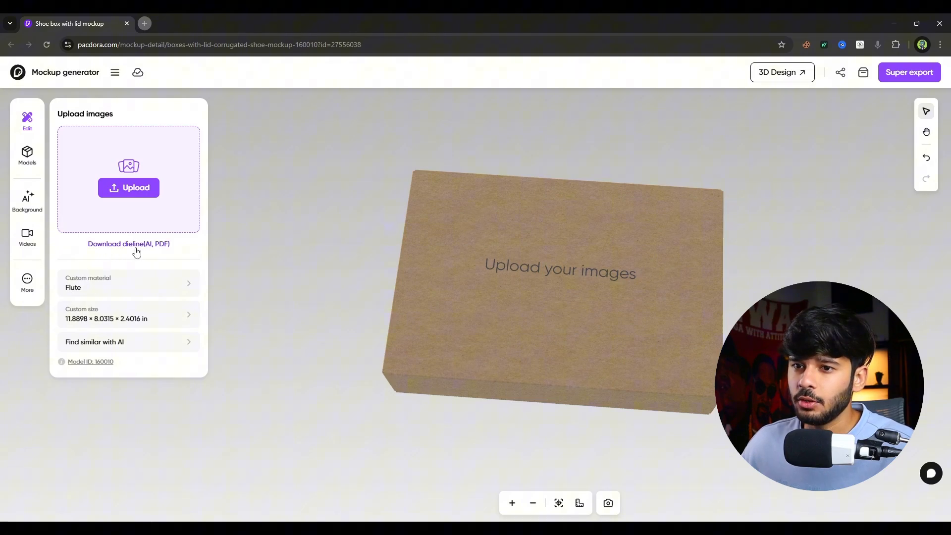
# - Download the shoe box dieline as a PDF and open the downloaded file
pyautogui.click(129, 244)
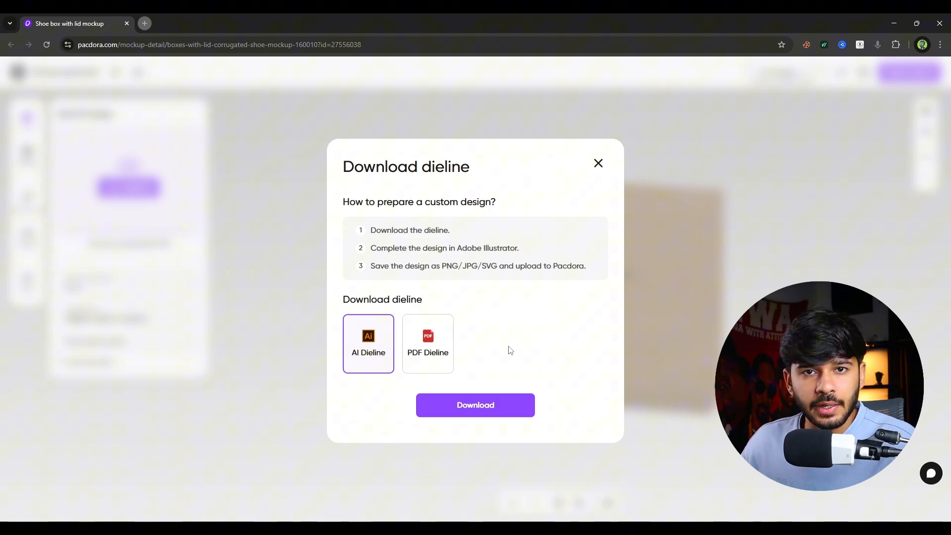
pyautogui.click(428, 344)
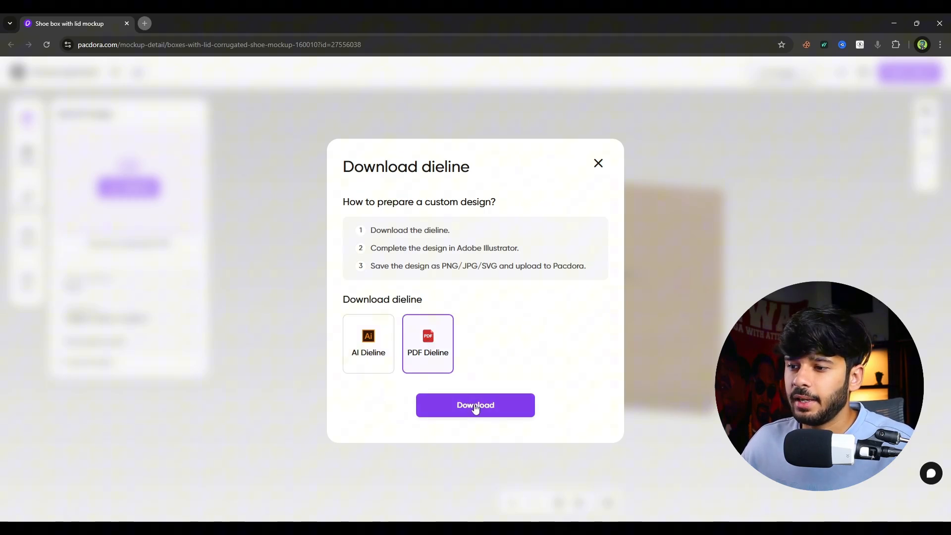
pyautogui.click(475, 405)
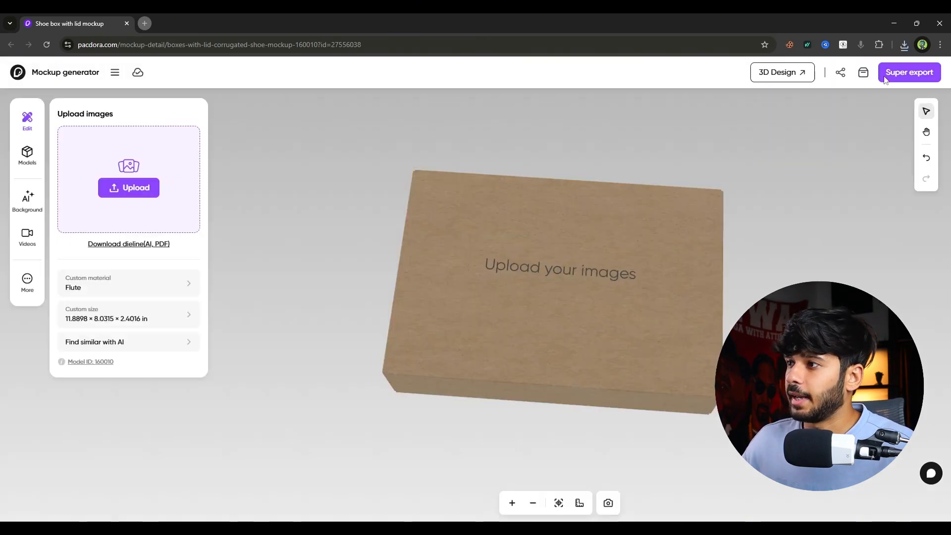
pyautogui.click(905, 44)
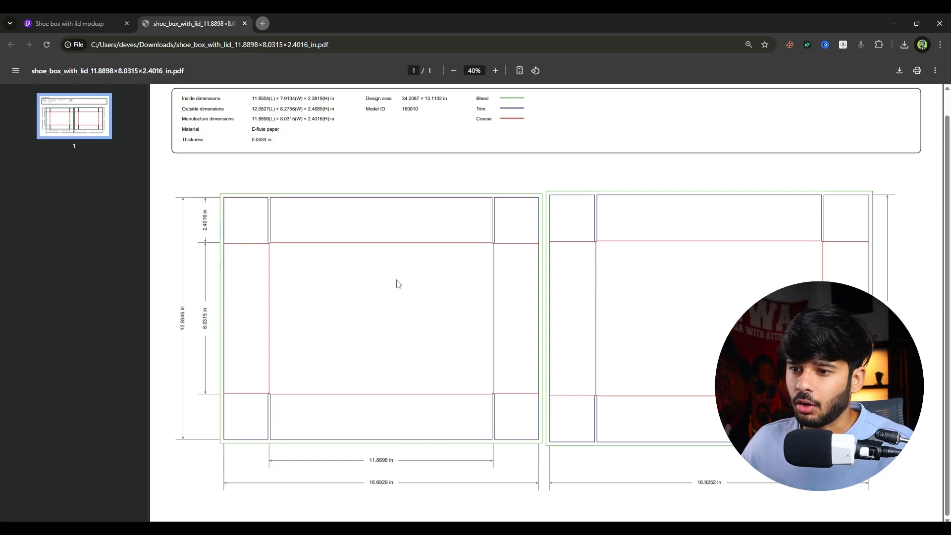
pyautogui.moveTo(578, 210)
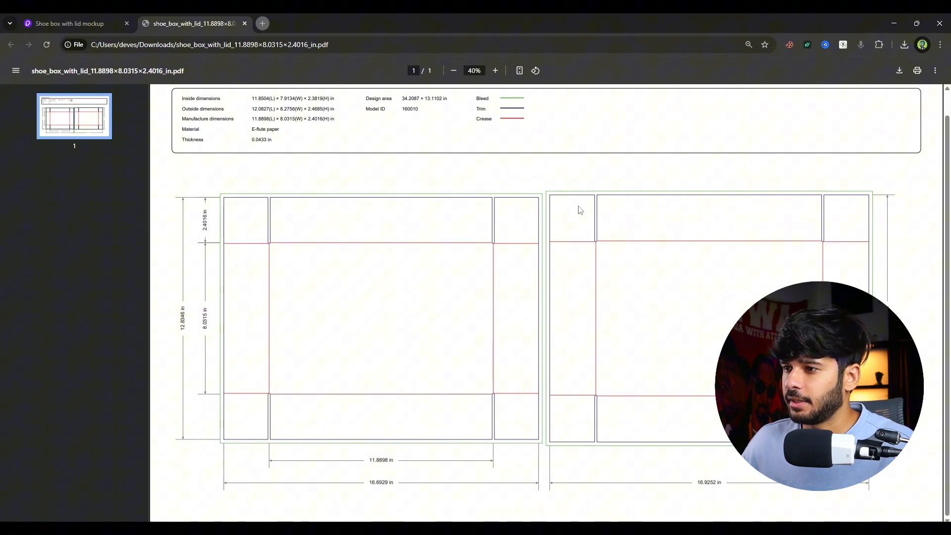
# - Read the dieline information table in the PDF, then return to Photoshop
pyautogui.scroll(3)
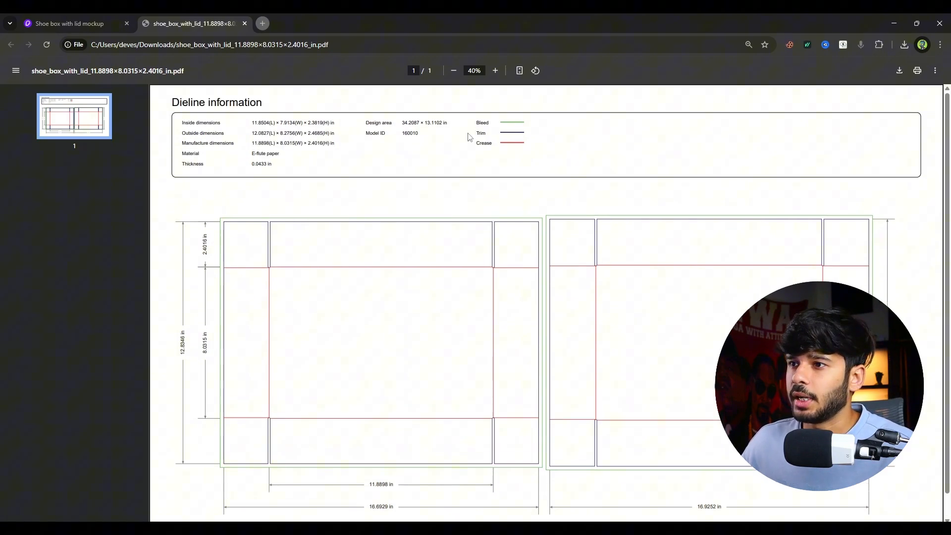
pyautogui.moveTo(525, 129)
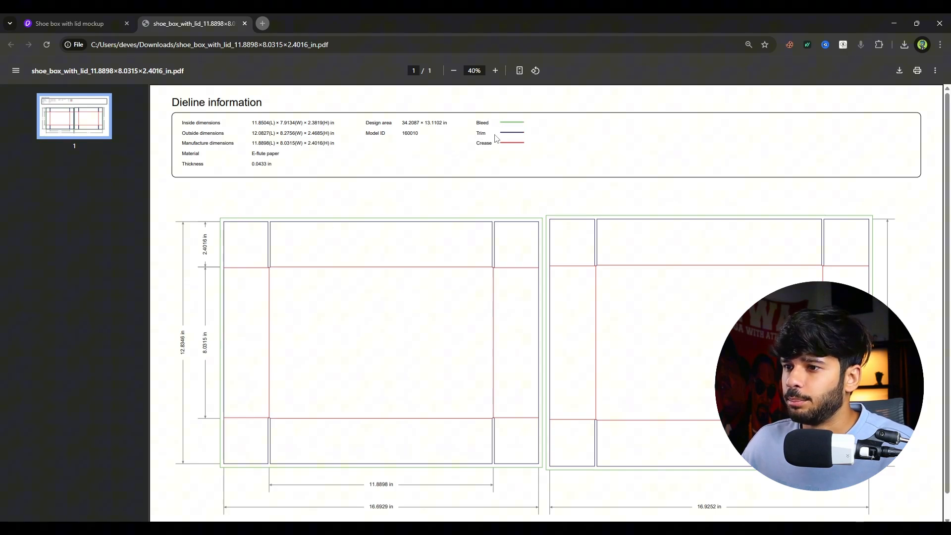
pyautogui.doubleClick(483, 142)
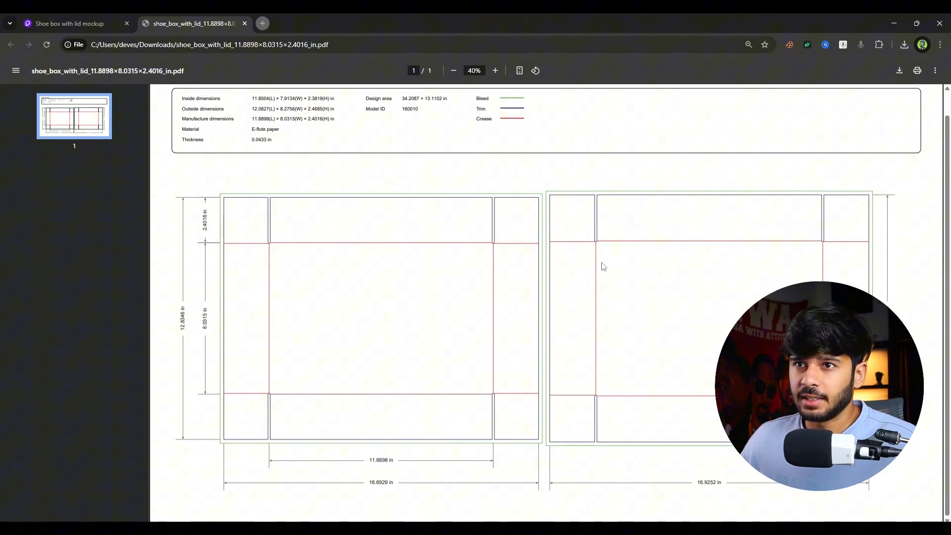
pyautogui.click(66, 23)
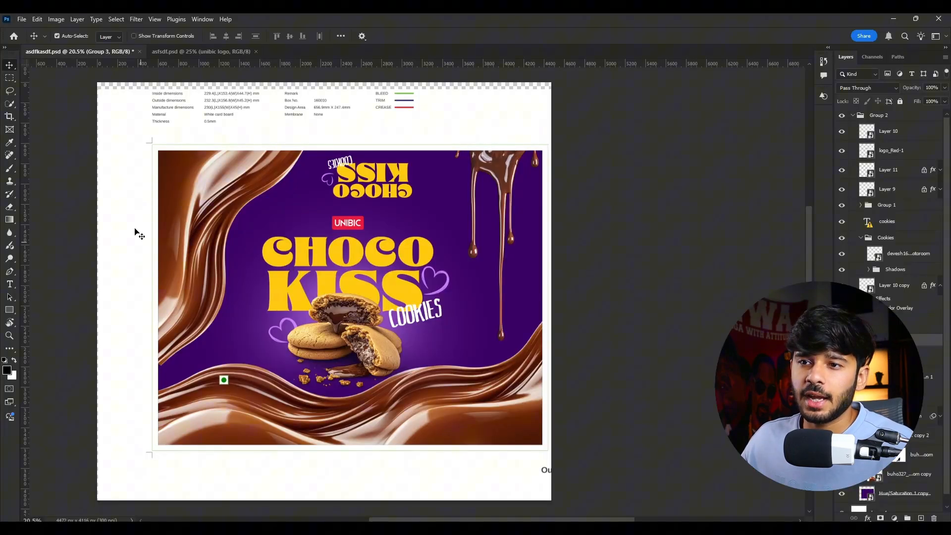
pyautogui.moveTo(361, 279)
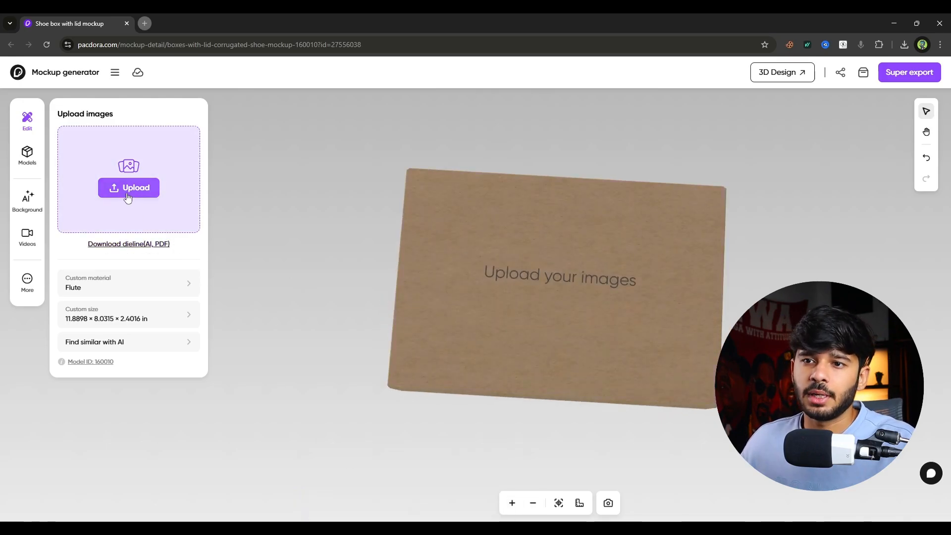
# - Upload the Choco Kiss artwork, place it on the lid dieline, and save
pyautogui.click(129, 187)
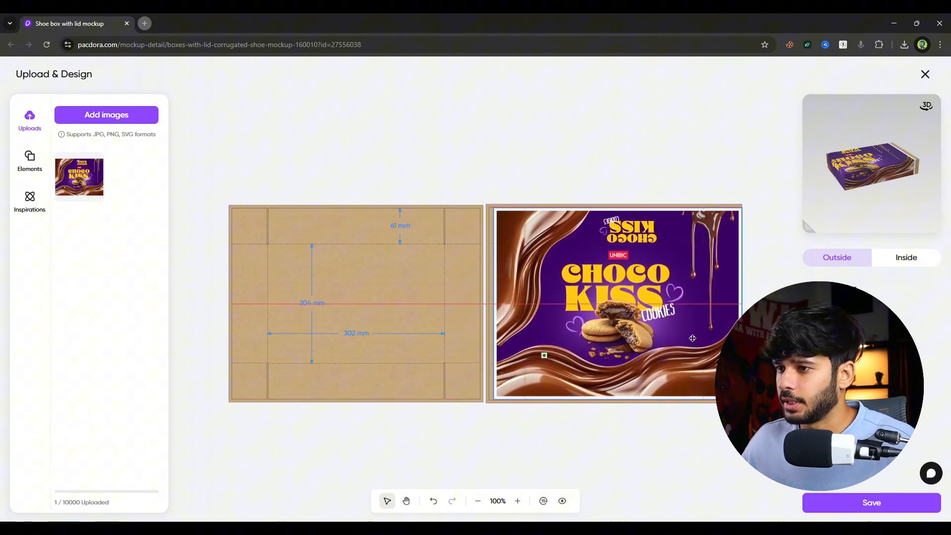
pyautogui.click(517, 500)
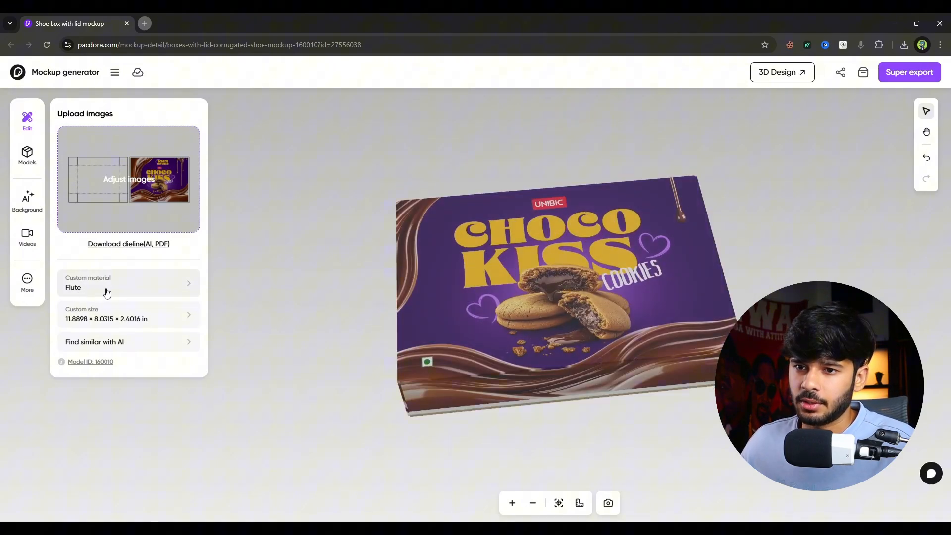
# - Choose White cardboard material, keeping the size at 11.8898 × 8.0315 × 2.4016 in
pyautogui.click(129, 283)
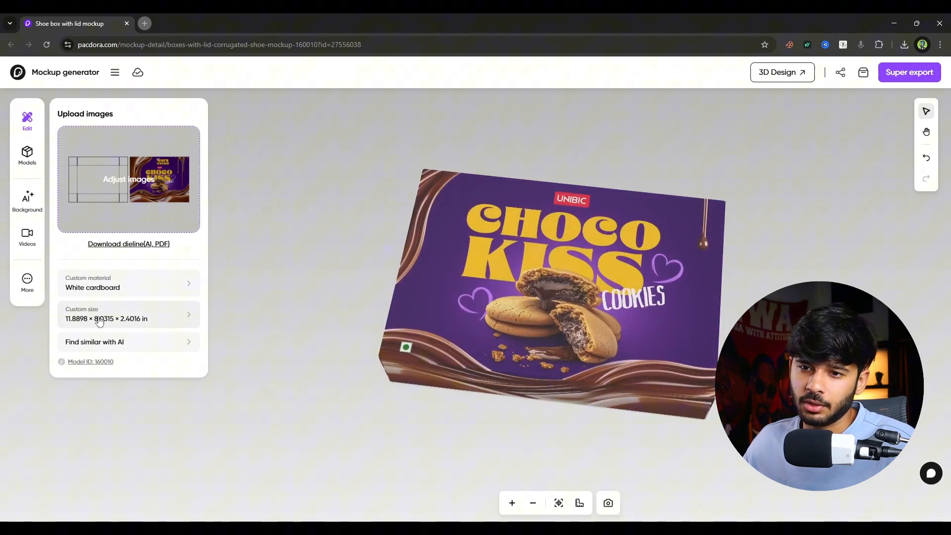
pyautogui.click(128, 313)
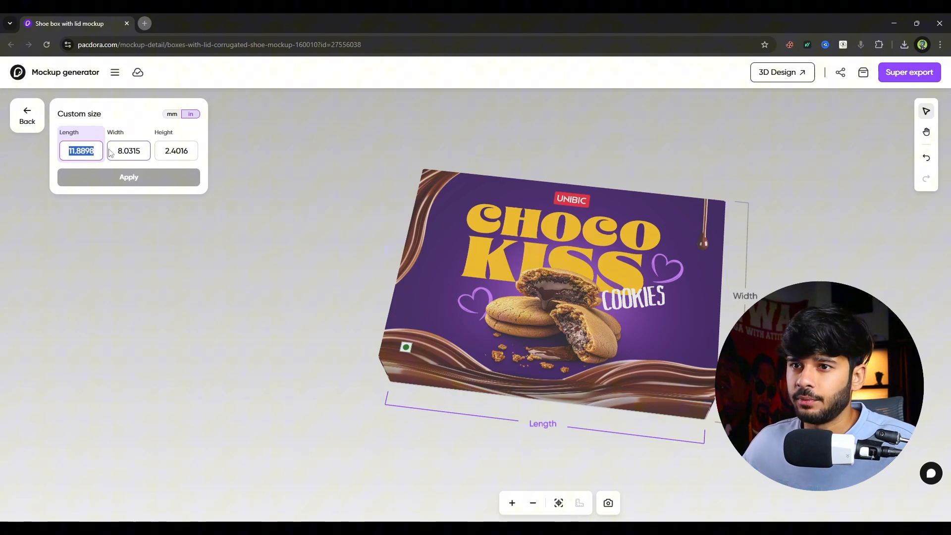
pyautogui.click(27, 116)
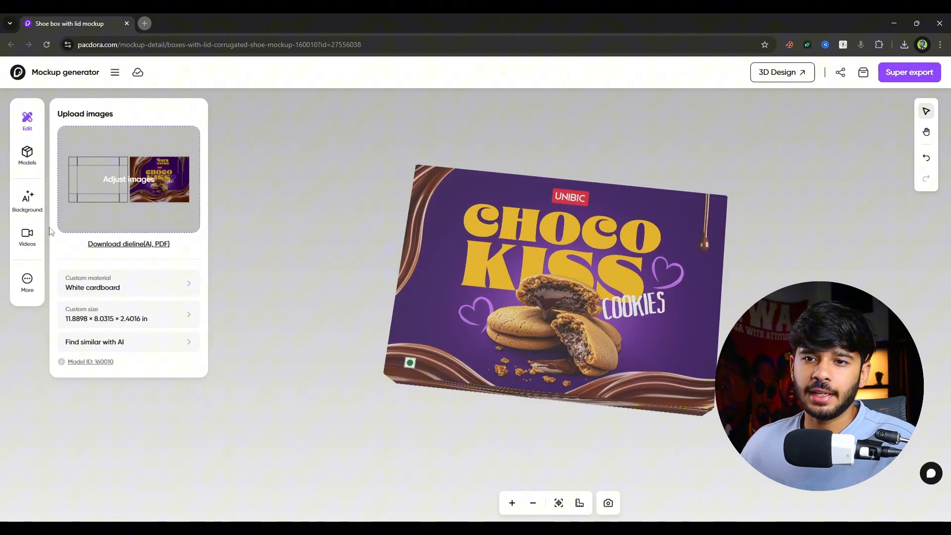
# - Try grey and teal gradients, AI and Image backdrops, then pick the yellow gradient
pyautogui.click(27, 202)
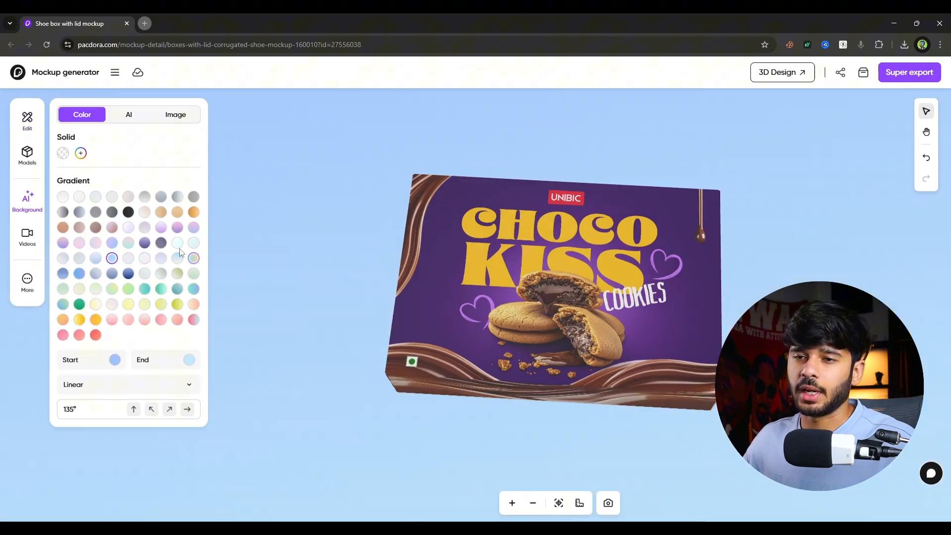
pyautogui.moveTo(97, 127)
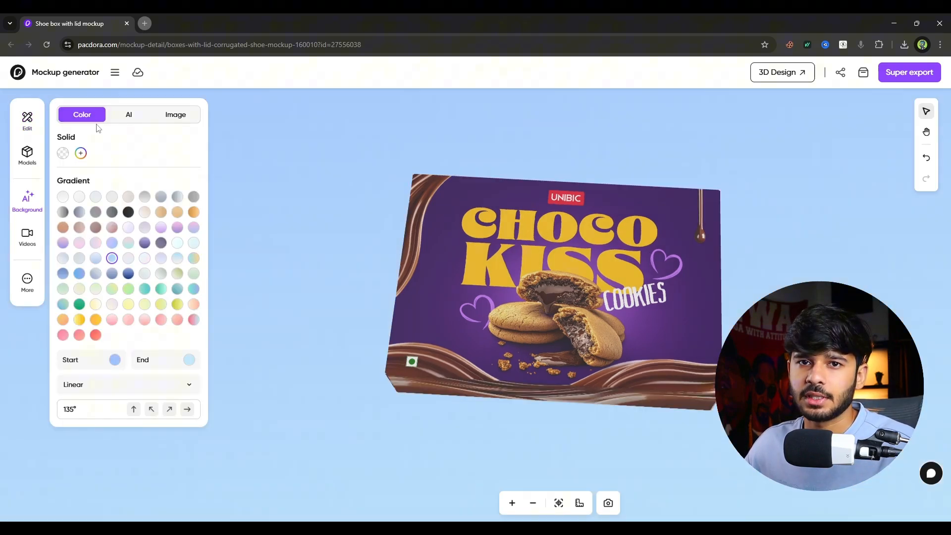
pyautogui.click(80, 154)
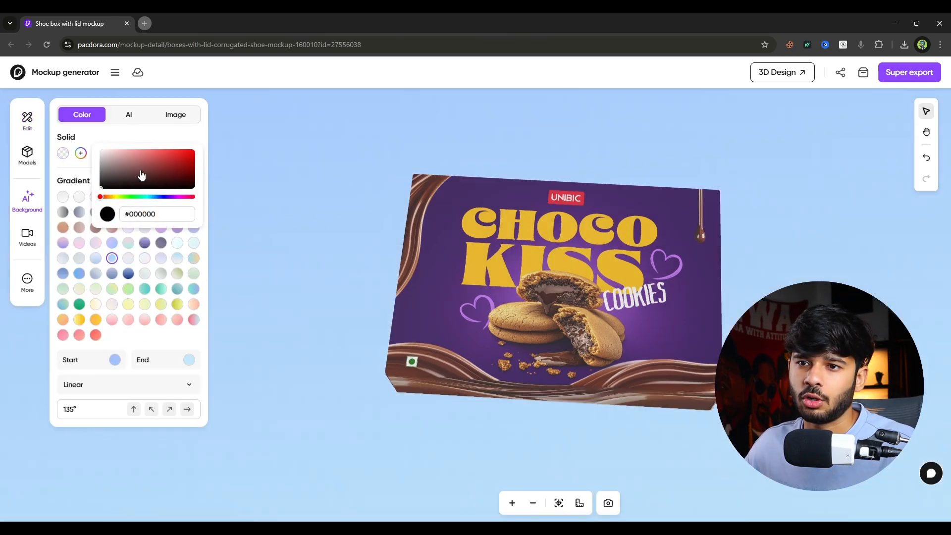
pyautogui.click(187, 408)
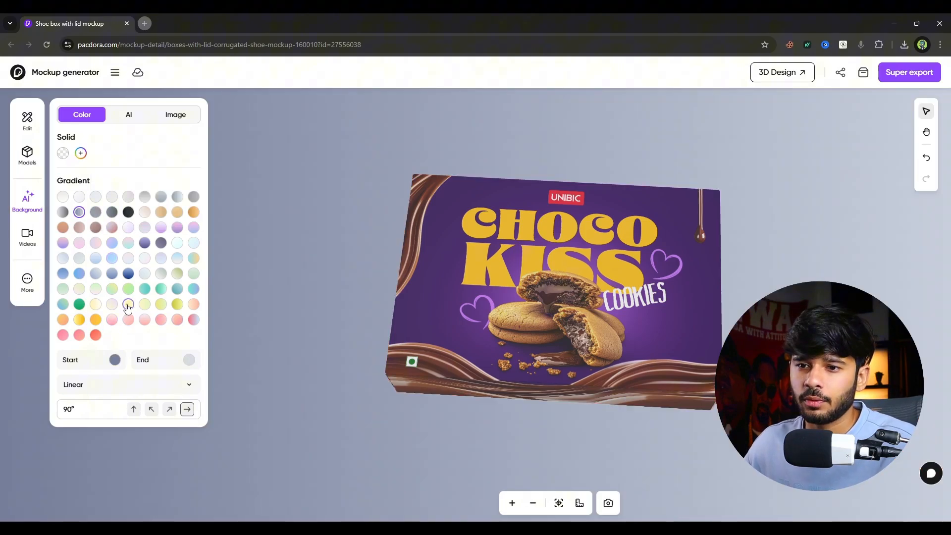
pyautogui.click(144, 289)
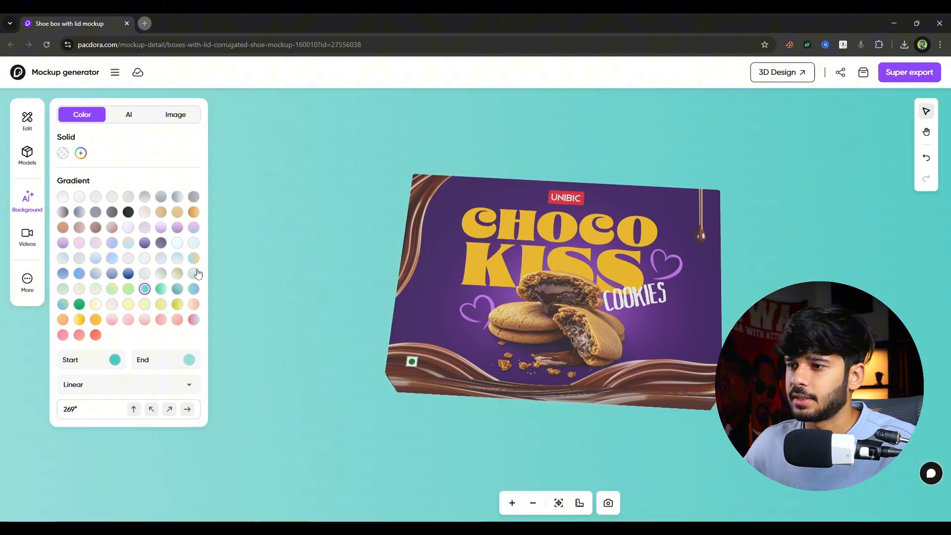
pyautogui.moveTo(128, 170)
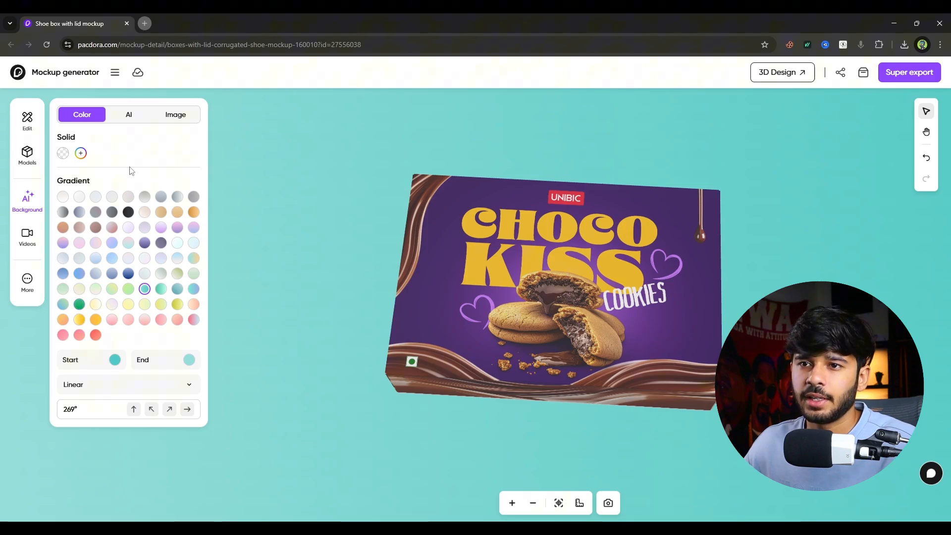
pyautogui.click(129, 114)
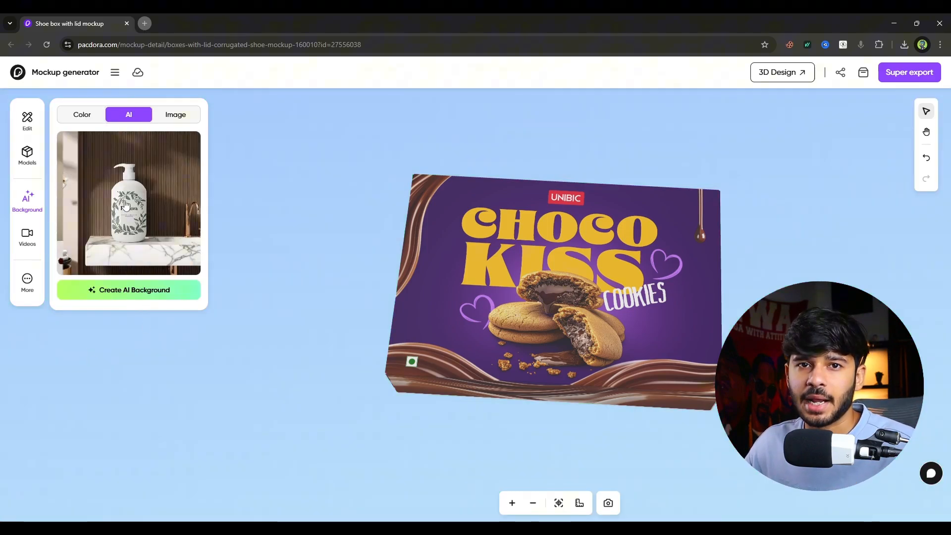
pyautogui.click(129, 290)
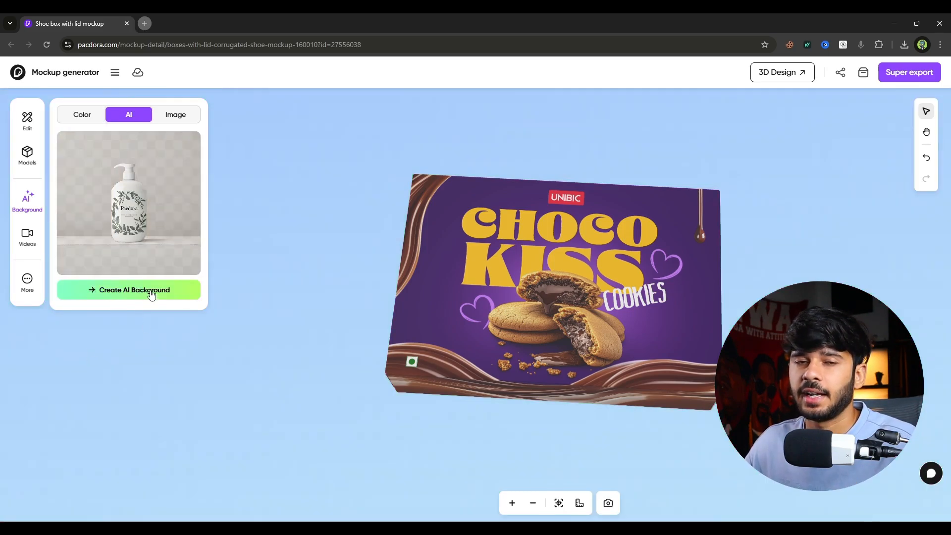
pyautogui.click(176, 114)
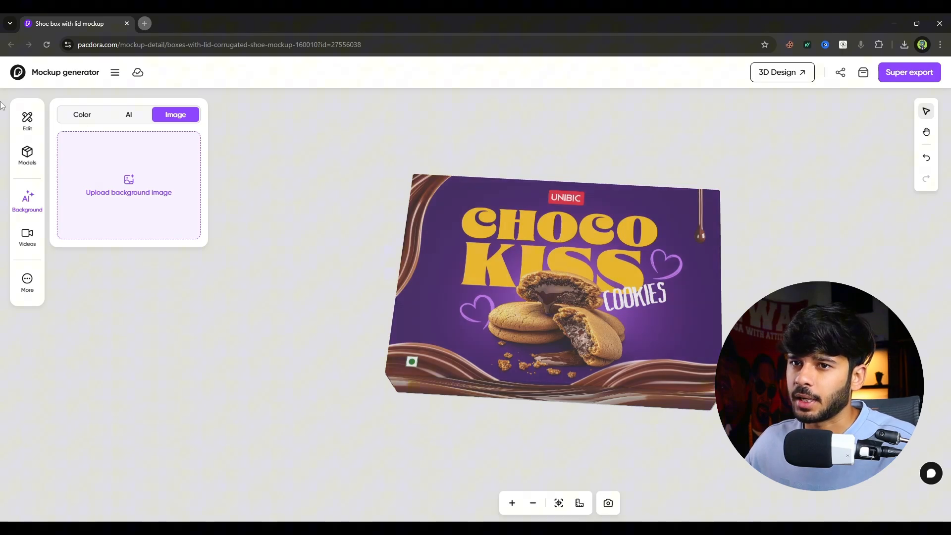
pyautogui.click(82, 113)
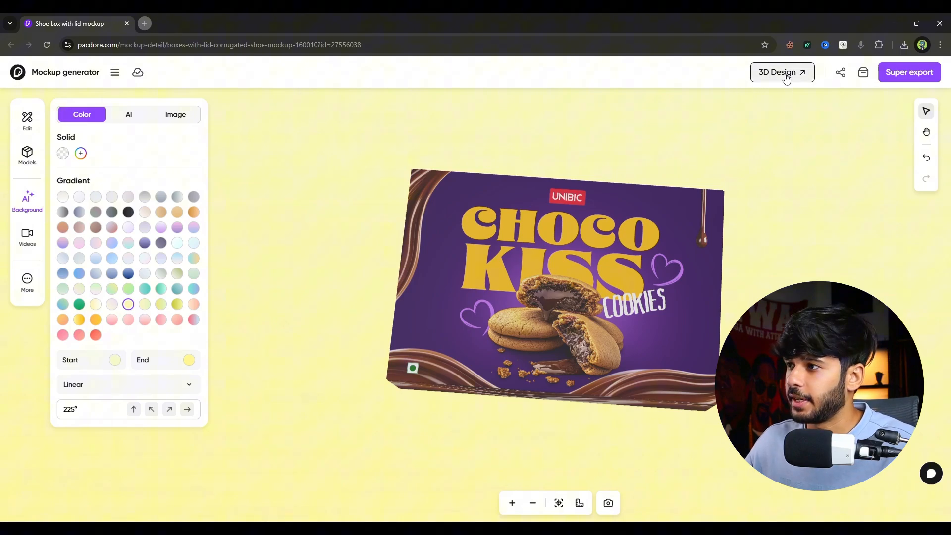
# - Open the Choco Kiss box in the 3D Design editor and show its Scenes library
pyautogui.click(778, 73)
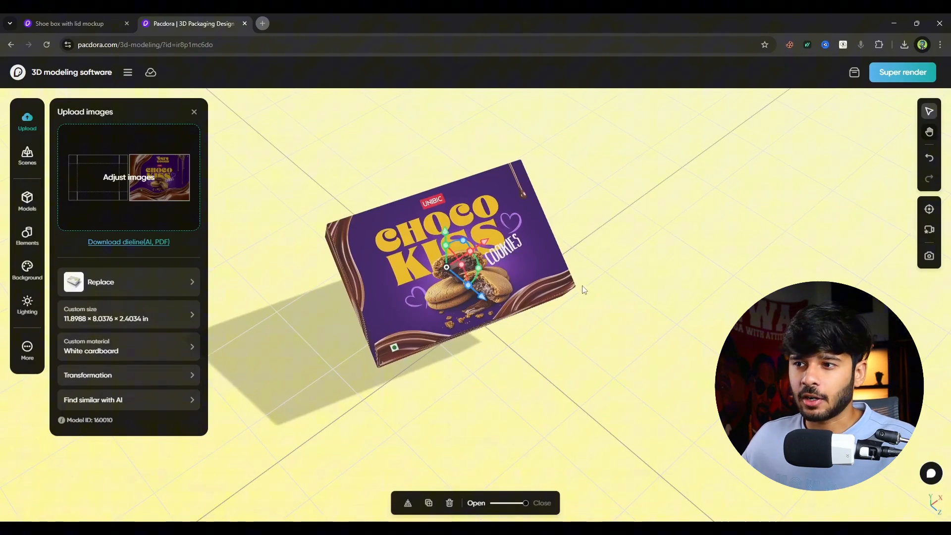
pyautogui.click(26, 155)
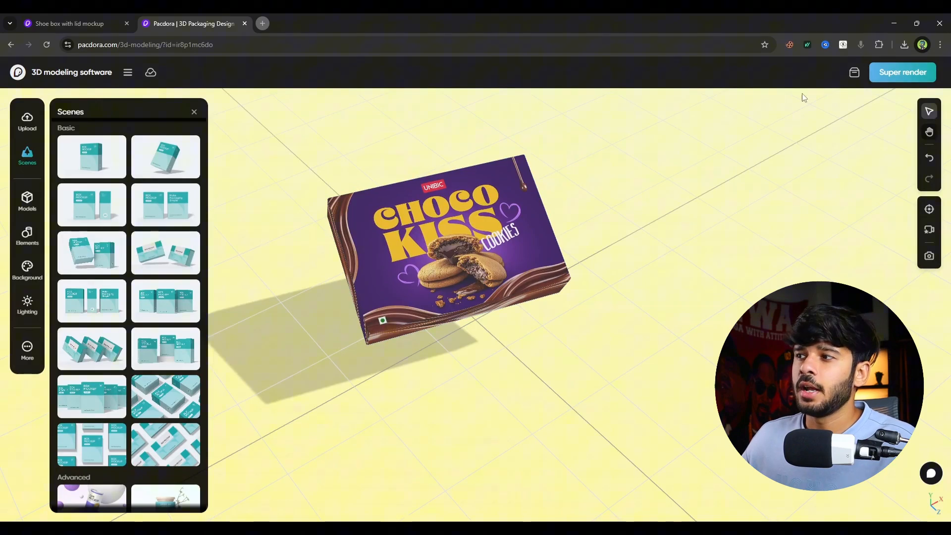
pyautogui.moveTo(493, 203)
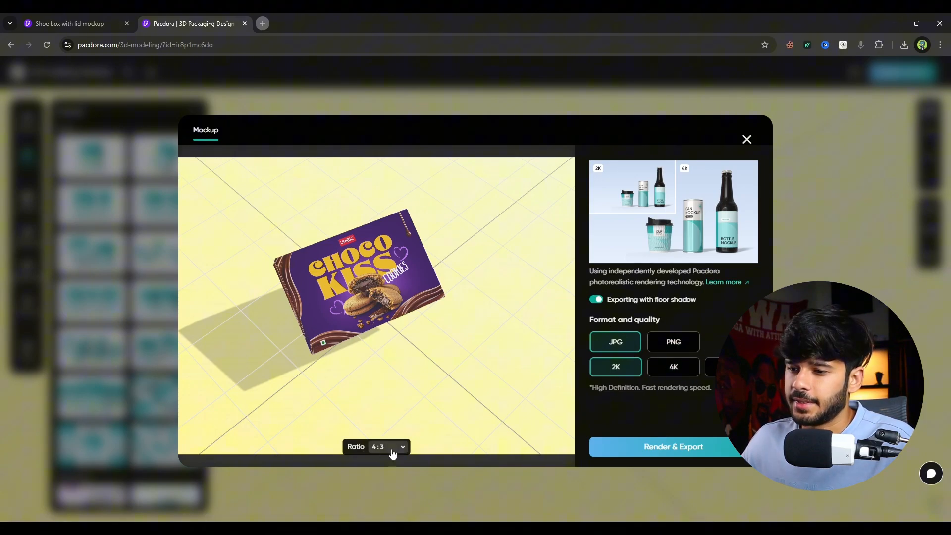
# - Set the render ratio to 1:1, keep JPG at 2K, and render and export
pyautogui.click(377, 447)
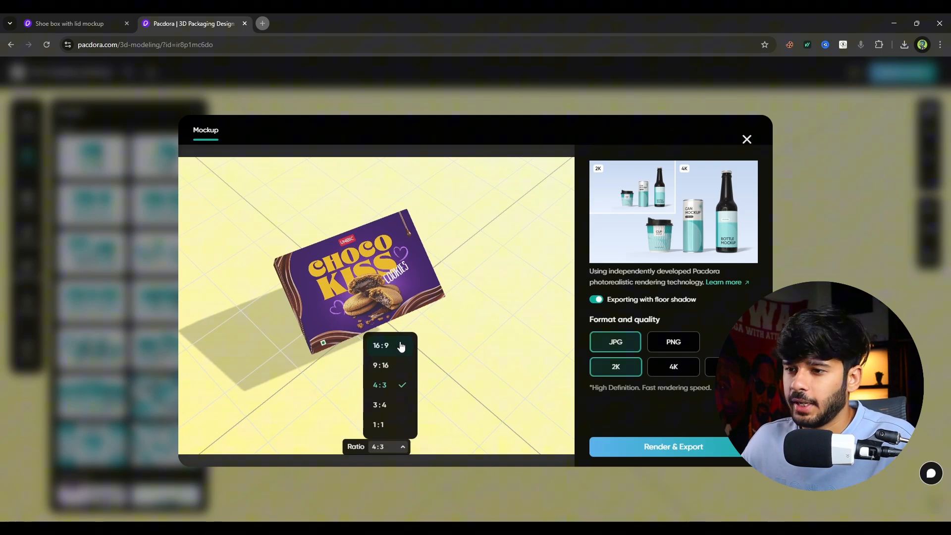
pyautogui.click(378, 424)
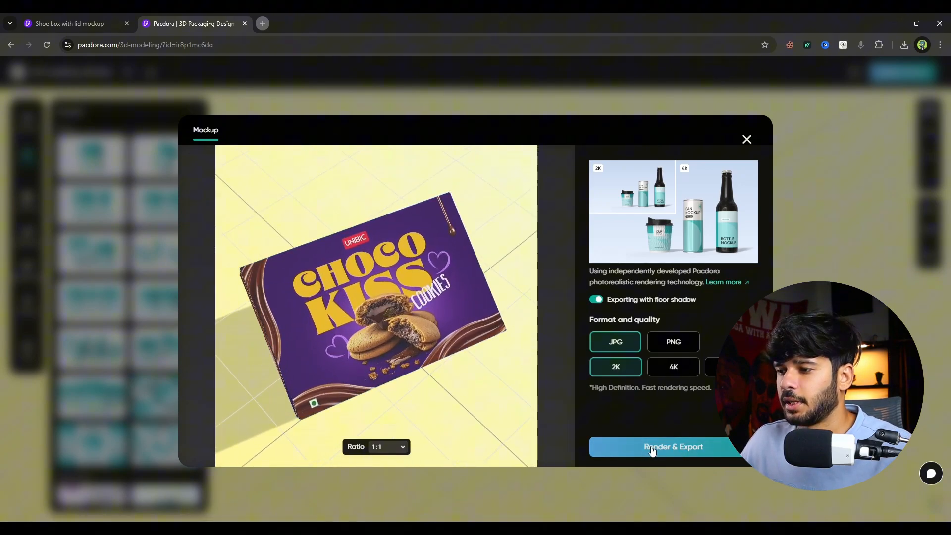
pyautogui.click(747, 140)
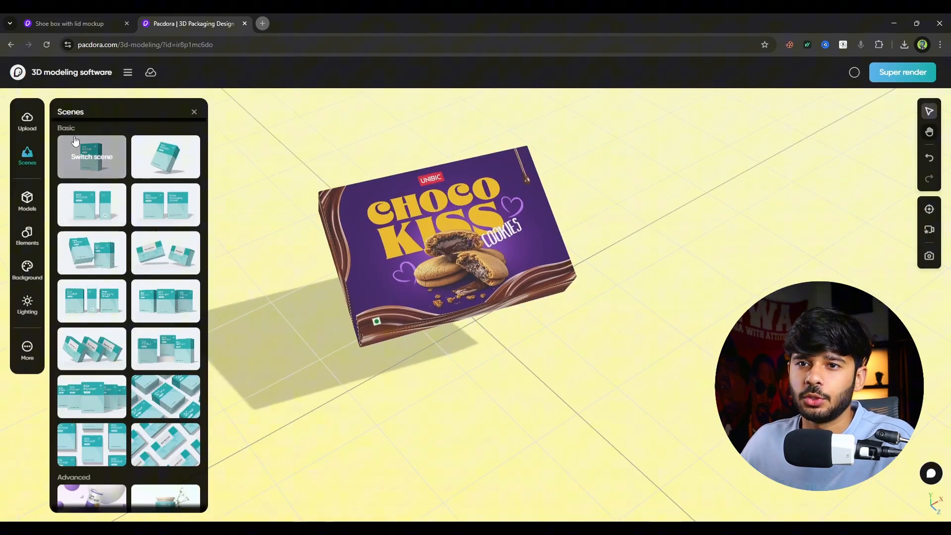
pyautogui.moveTo(132, 316)
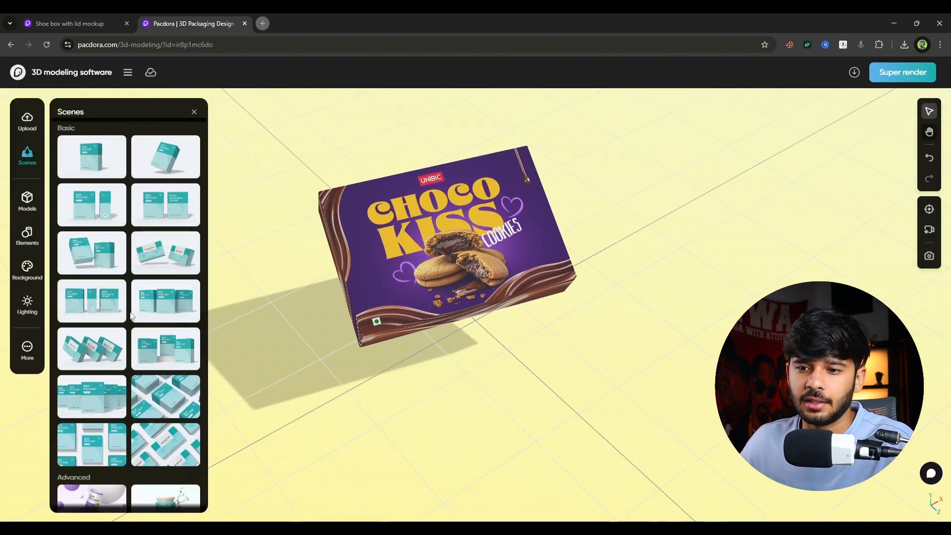
# - Try the two-box basic scene for the Choco Kiss box
pyautogui.scroll(-3)
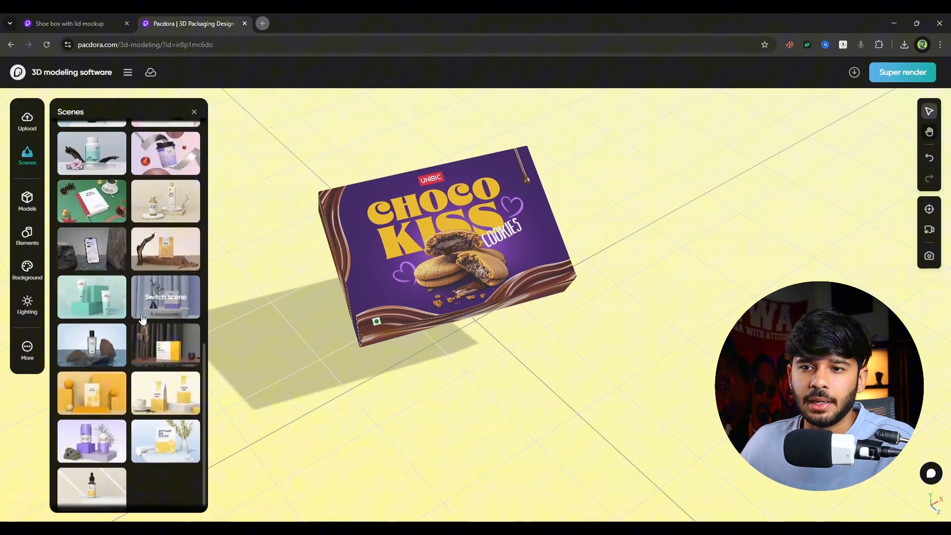
pyautogui.scroll(3)
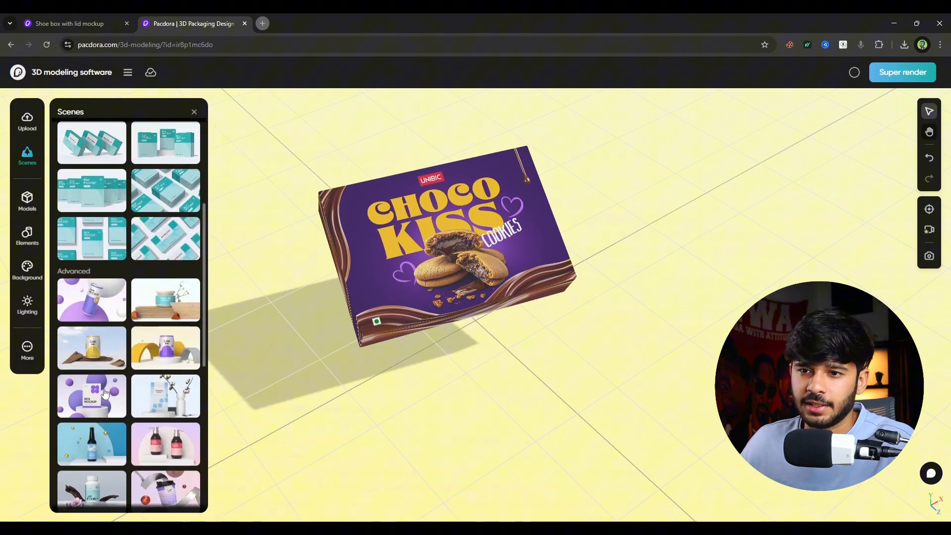
pyautogui.scroll(3)
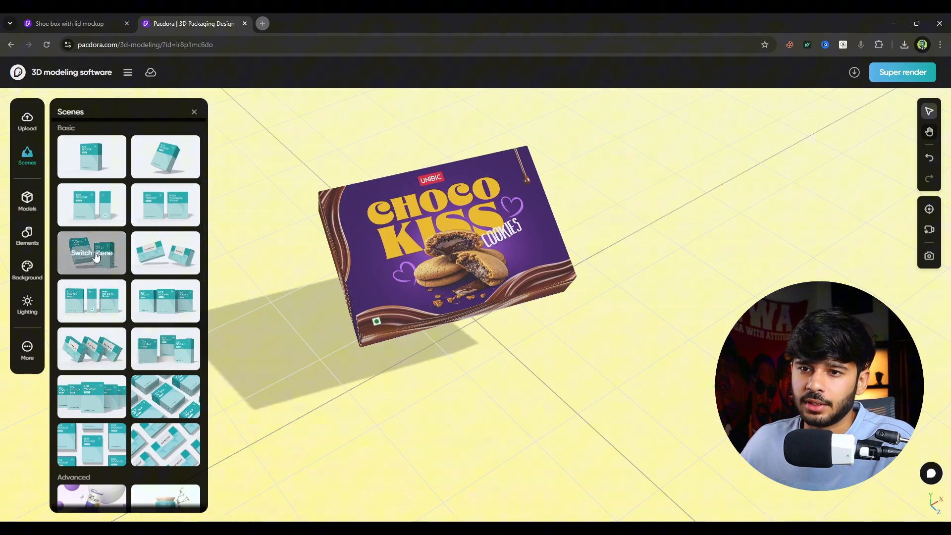
pyautogui.click(91, 252)
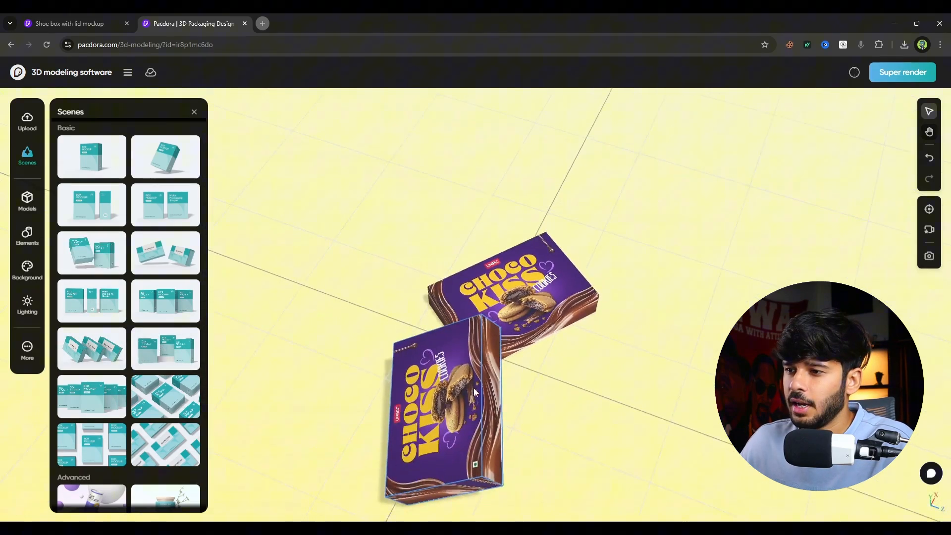
pyautogui.click(443, 412)
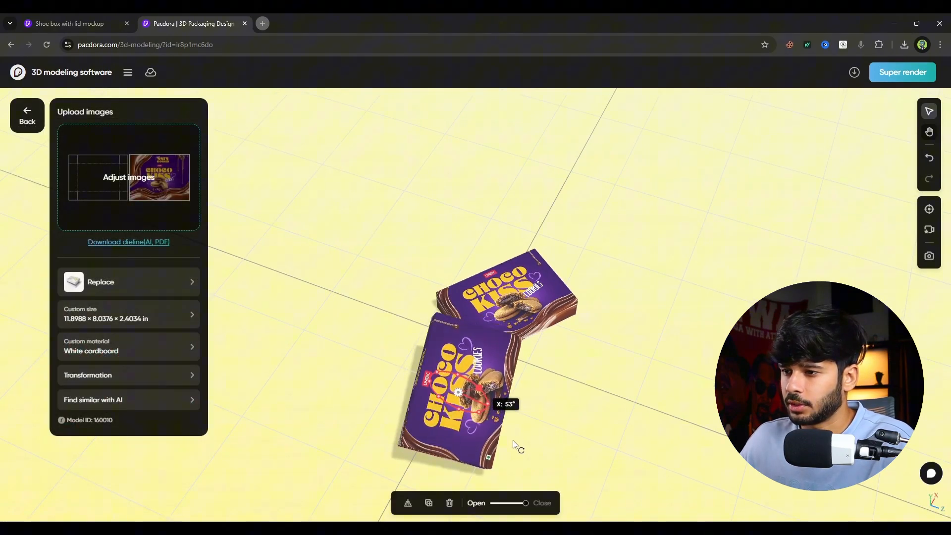
# - Switch to the ready-made grid scene filled with many cookie boxes
pyautogui.click(27, 155)
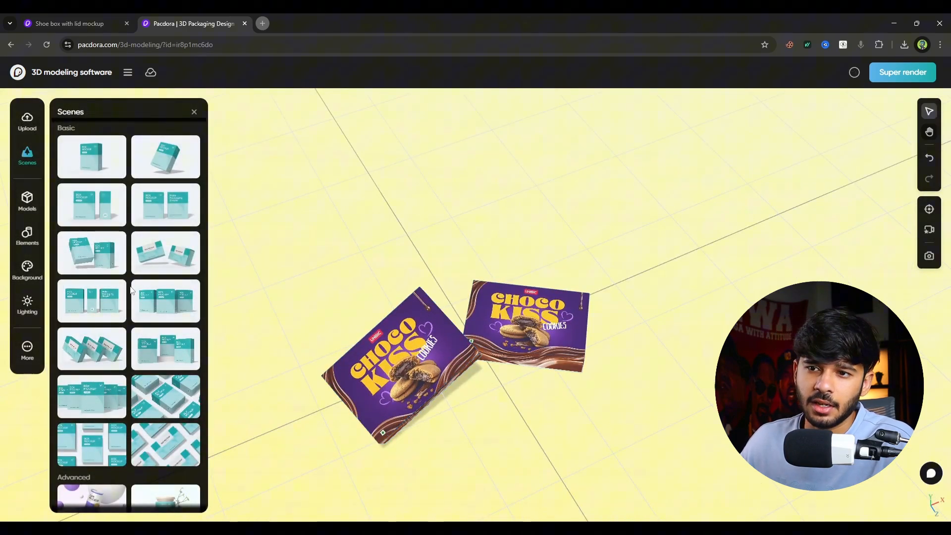
pyautogui.scroll(-3)
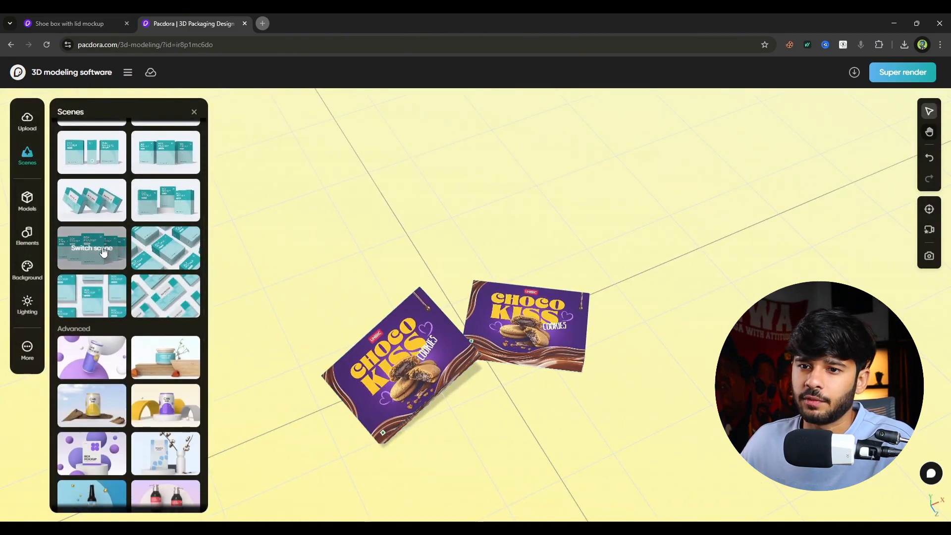
pyautogui.moveTo(165, 297)
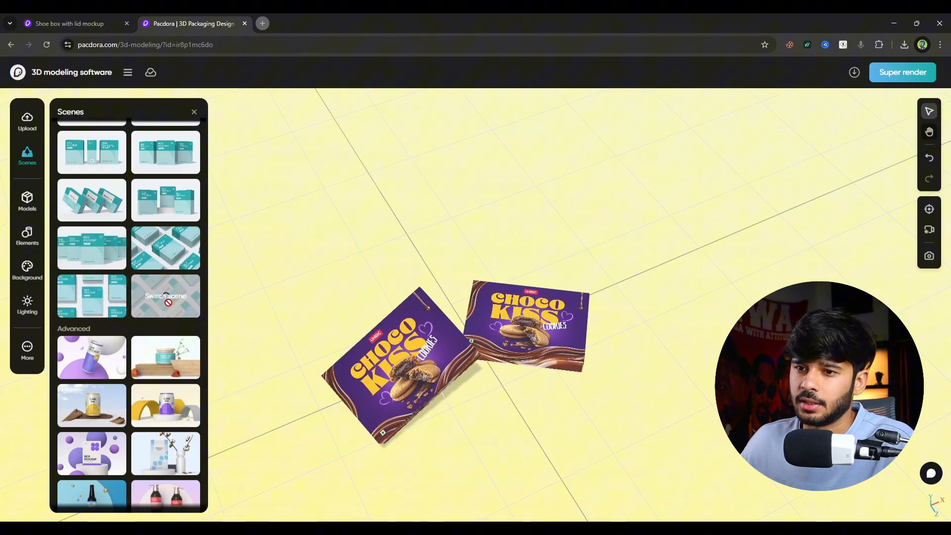
pyautogui.click(165, 297)
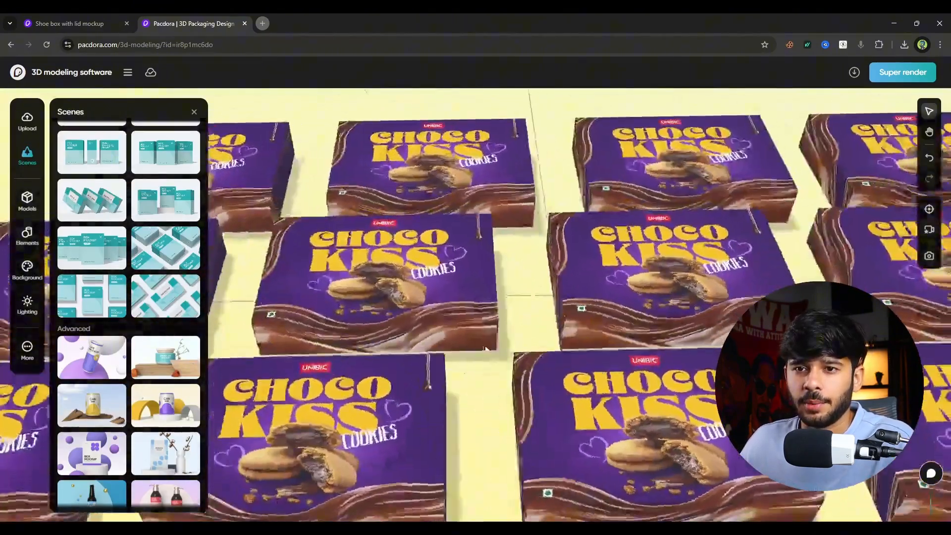
# - Add a white hexagonal prism shape from Elements, delete it, and go back to Elements
pyautogui.click(27, 202)
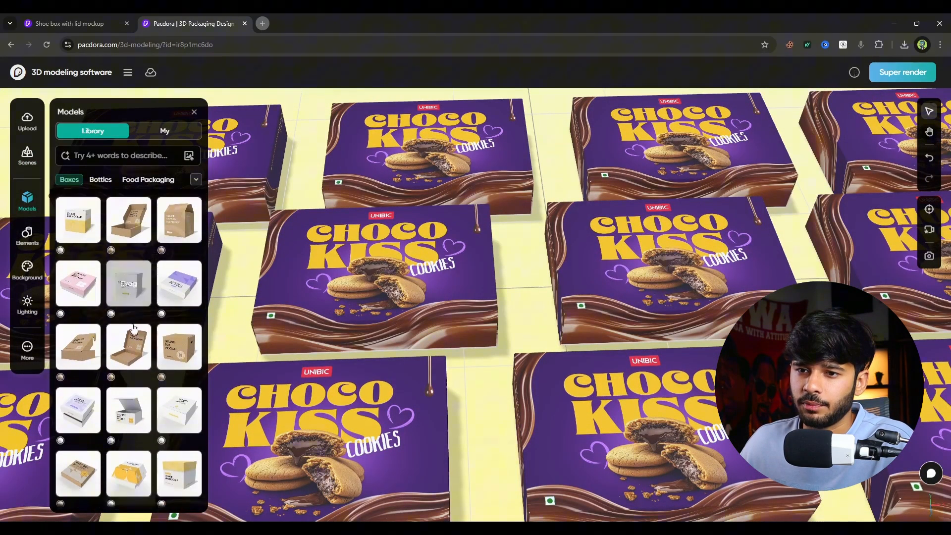
pyautogui.scroll(-3)
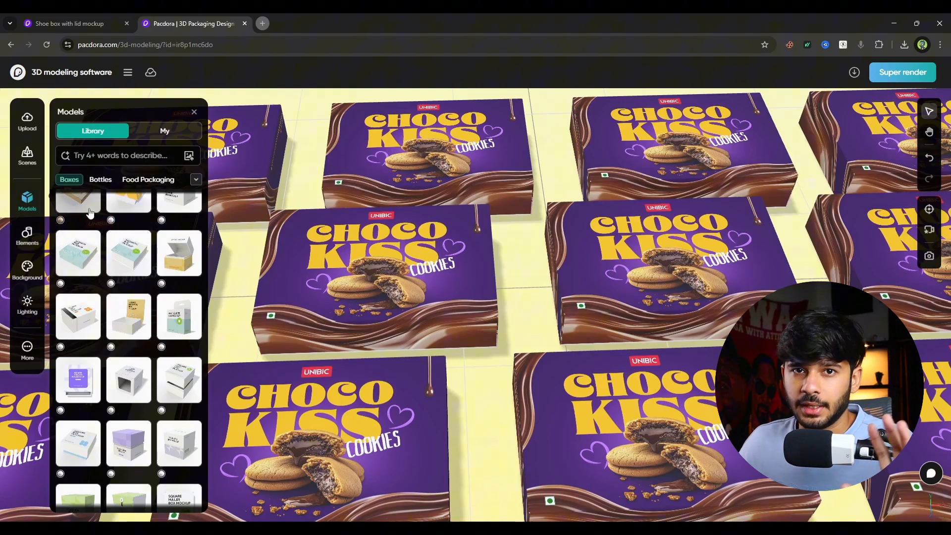
pyautogui.click(27, 237)
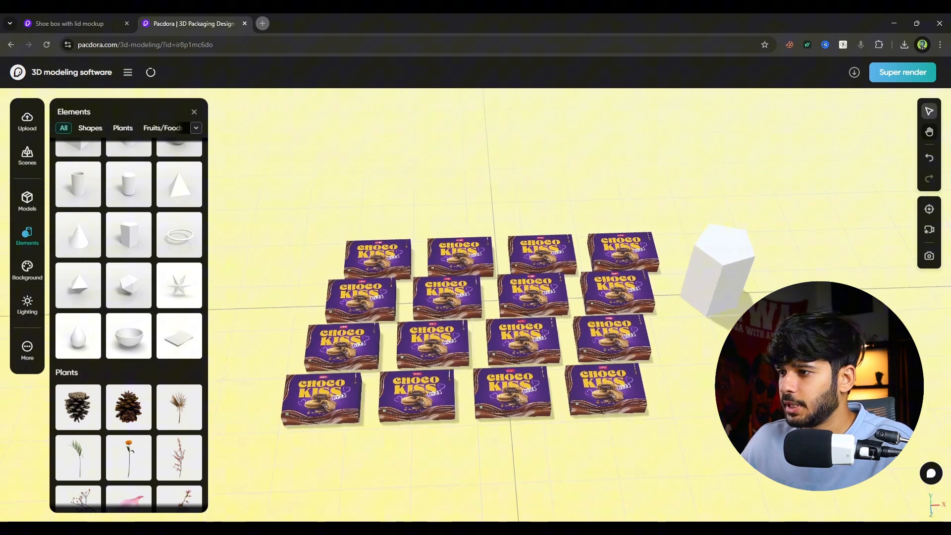
pyautogui.click(719, 270)
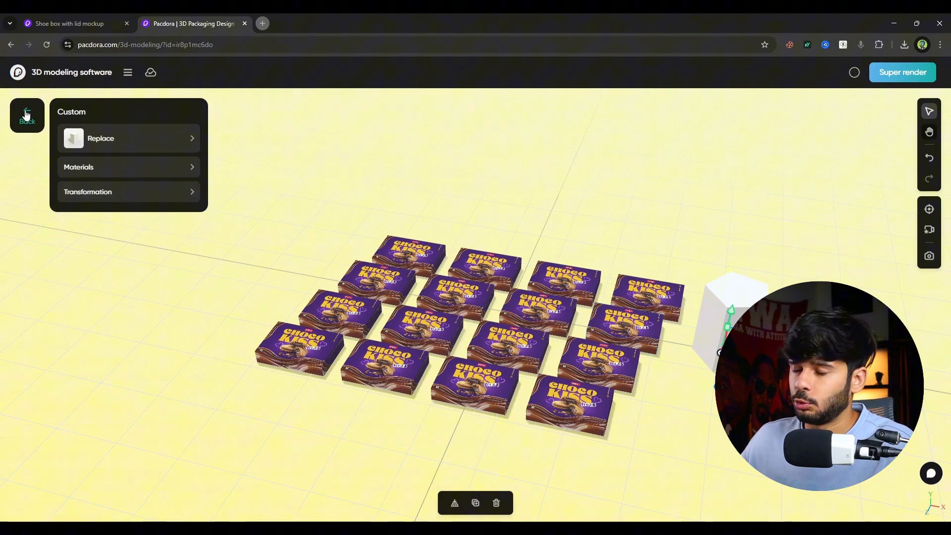
pyautogui.click(26, 235)
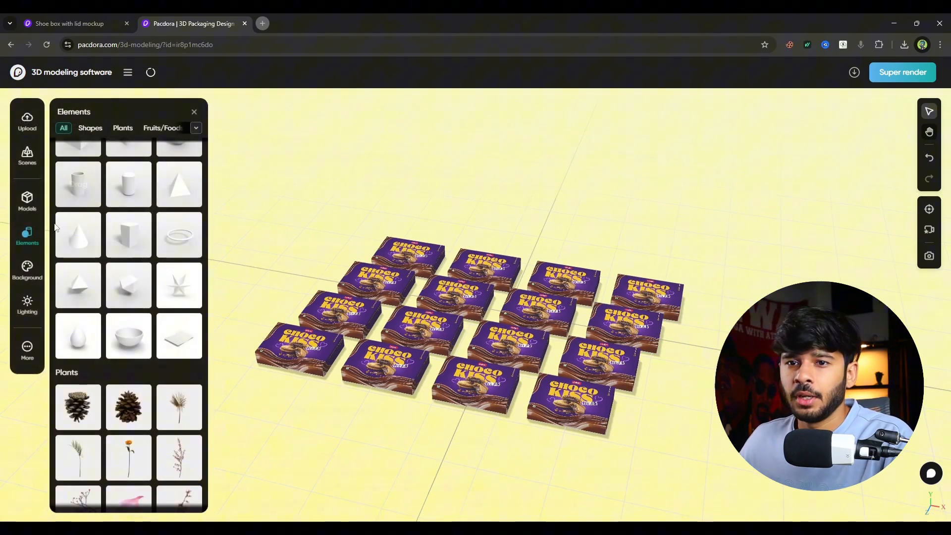
# - Apply the orange-to-yellow 270° gradient background to the box grid
pyautogui.click(27, 270)
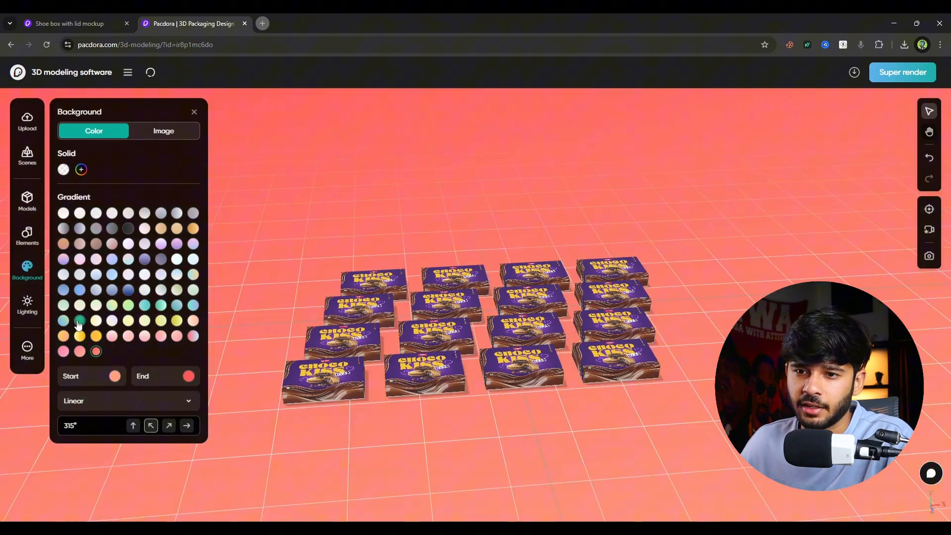
pyautogui.click(80, 335)
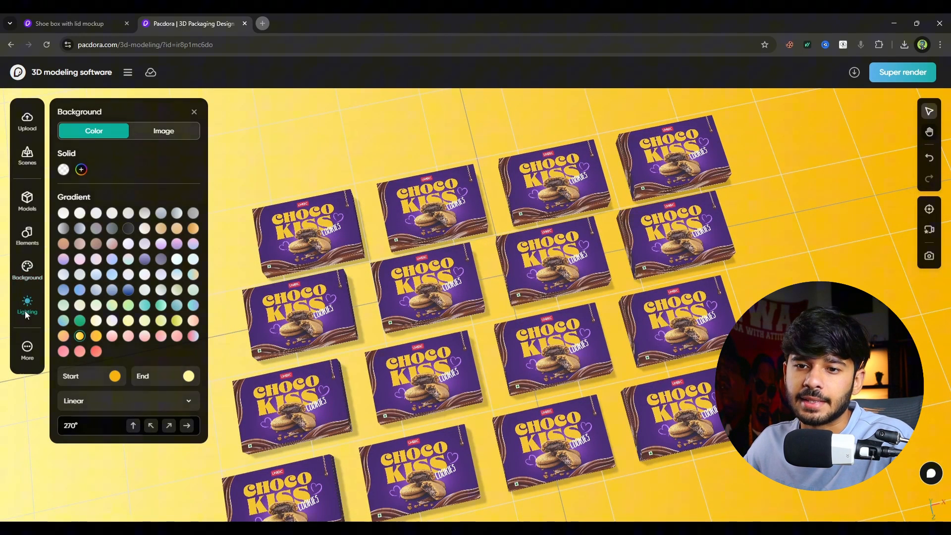
# - Set the Advanced lighting brightness to 87%
pyautogui.click(27, 303)
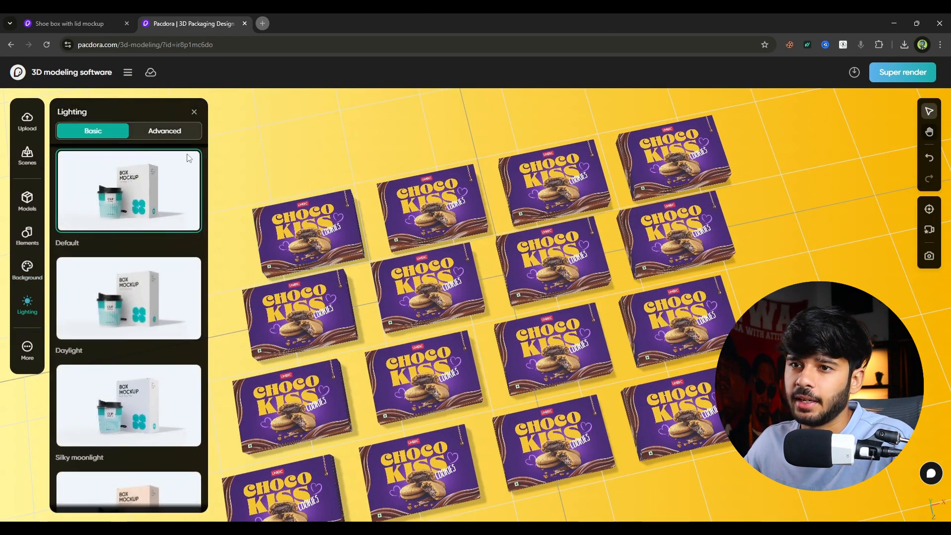
pyautogui.click(164, 130)
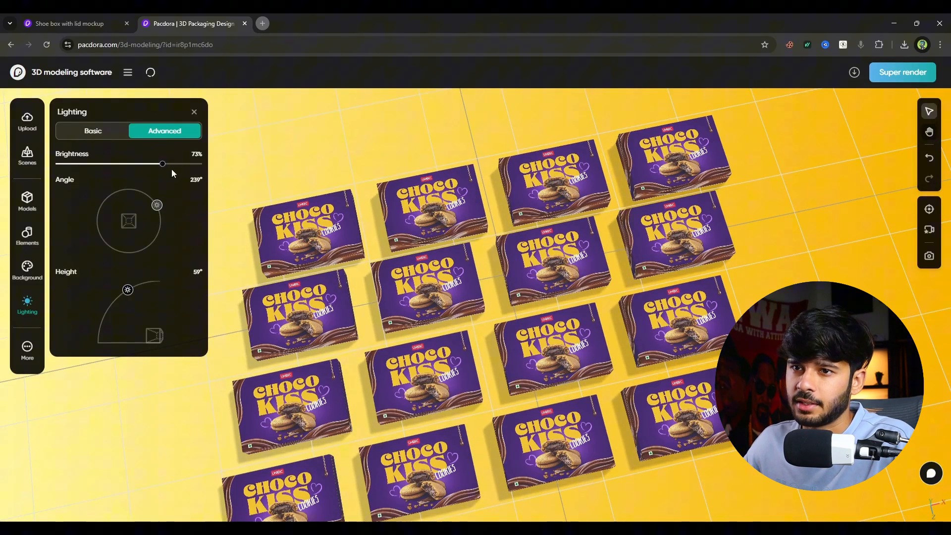
pyautogui.moveTo(162, 164); pyautogui.dragTo(127, 164)
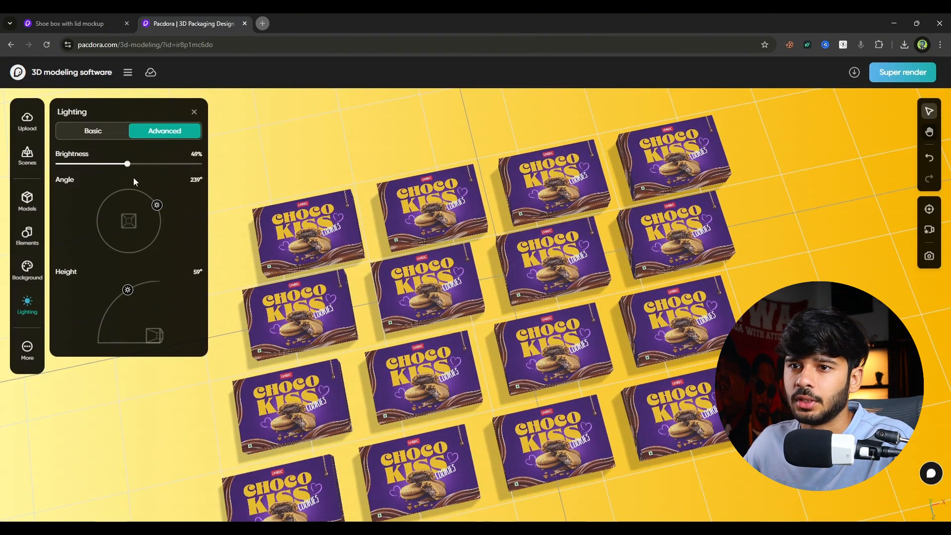
pyautogui.moveTo(128, 164); pyautogui.dragTo(183, 164)
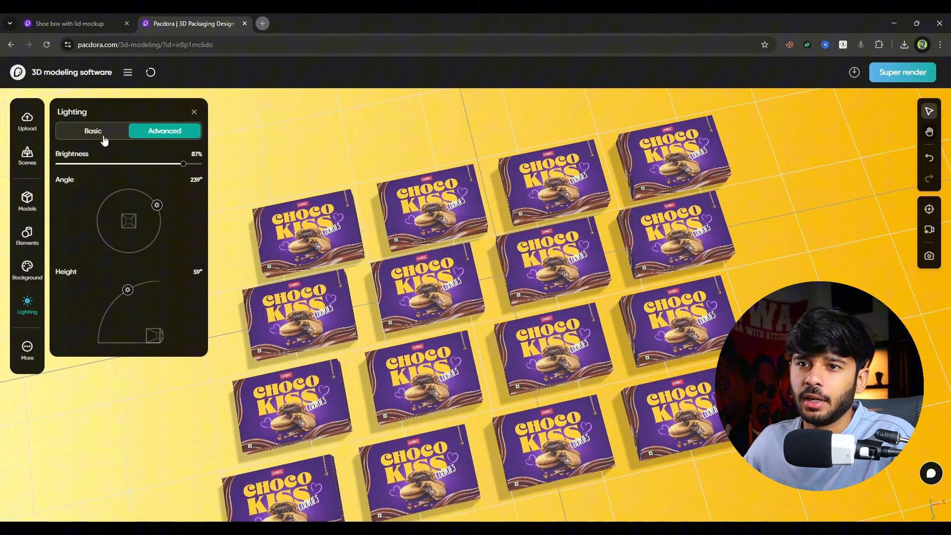
# - Compare the Basic lighting presets and start a high-quality render of the box grid
pyautogui.click(92, 131)
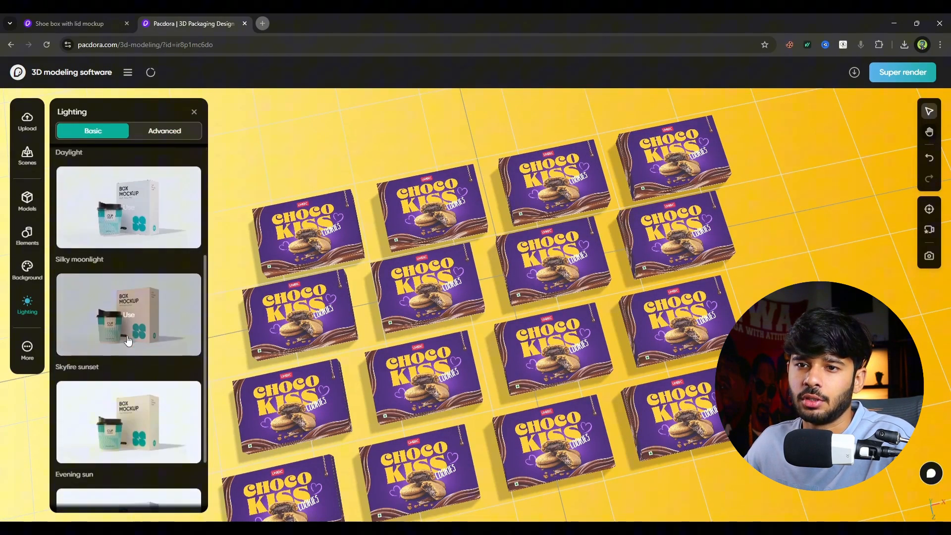
pyautogui.scroll(3)
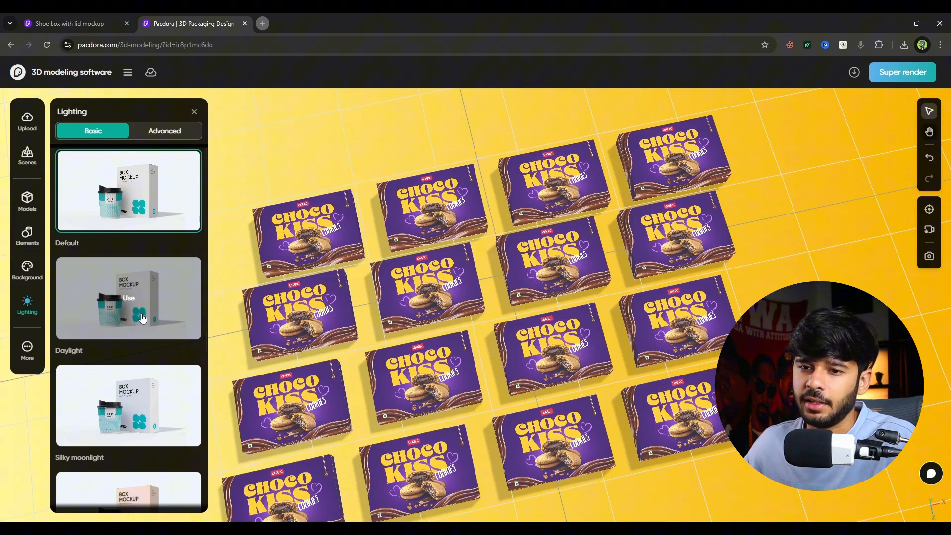
pyautogui.scroll(-3)
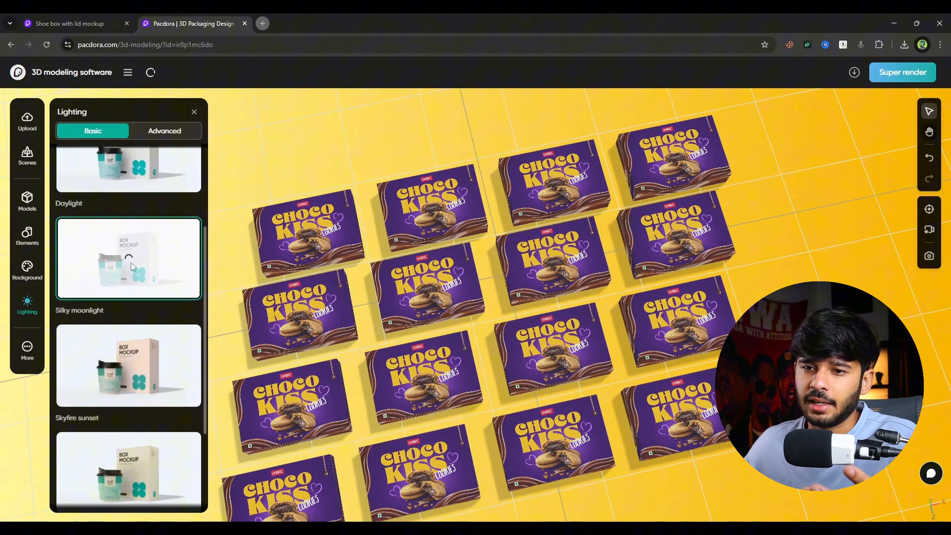
pyautogui.scroll(3)
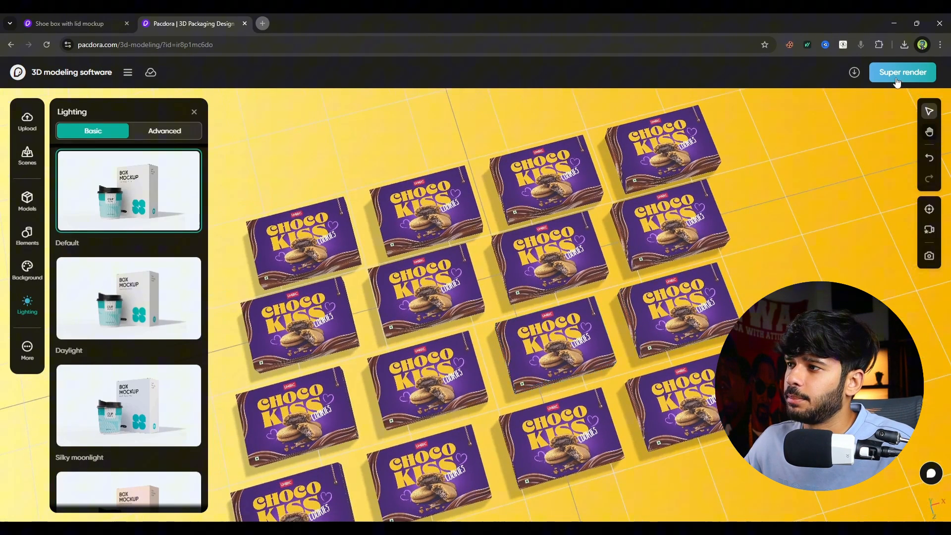
pyautogui.click(902, 72)
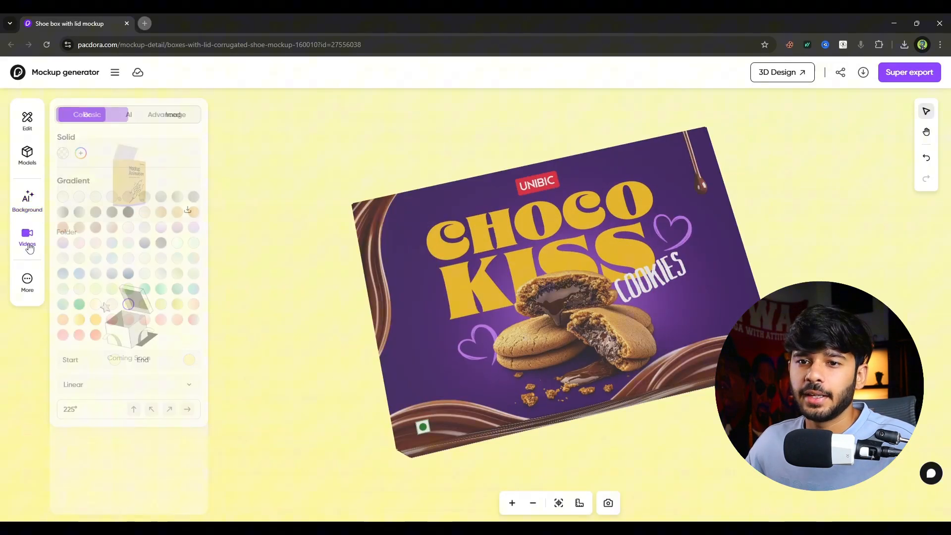
# - Preview the Folder video animation for the Choco Kiss box
pyautogui.click(26, 236)
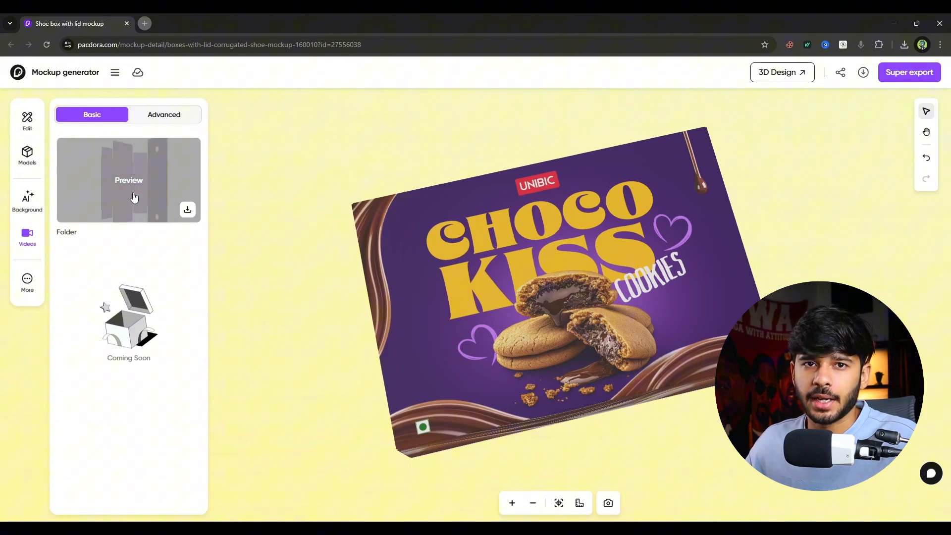
pyautogui.click(128, 180)
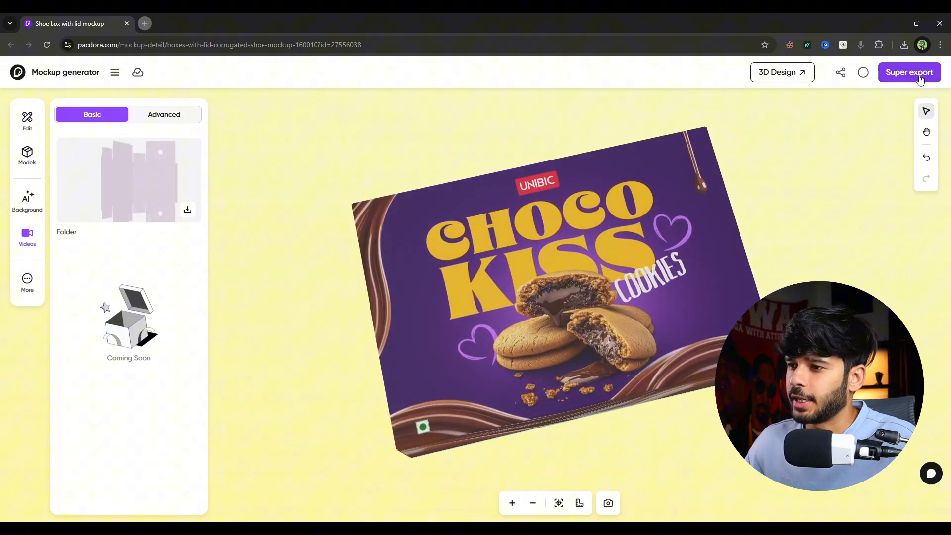
# - In Super export, set video to 1080P and switch to the 2K JPG Mockup image
pyautogui.click(908, 72)
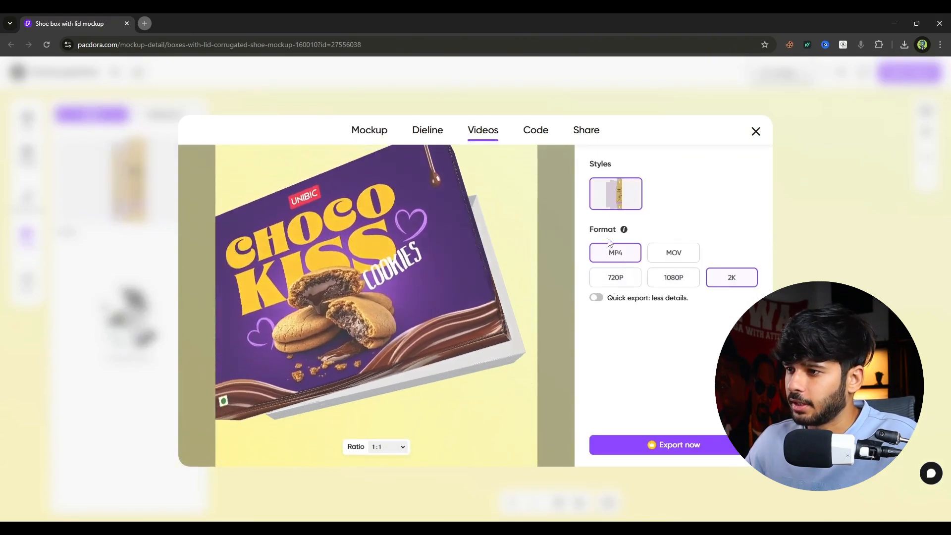
pyautogui.click(673, 277)
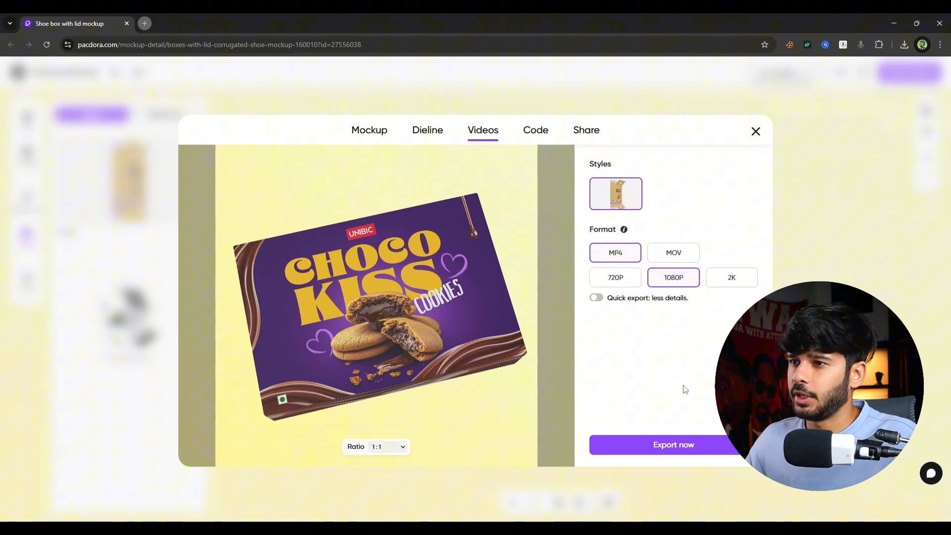
pyautogui.click(369, 130)
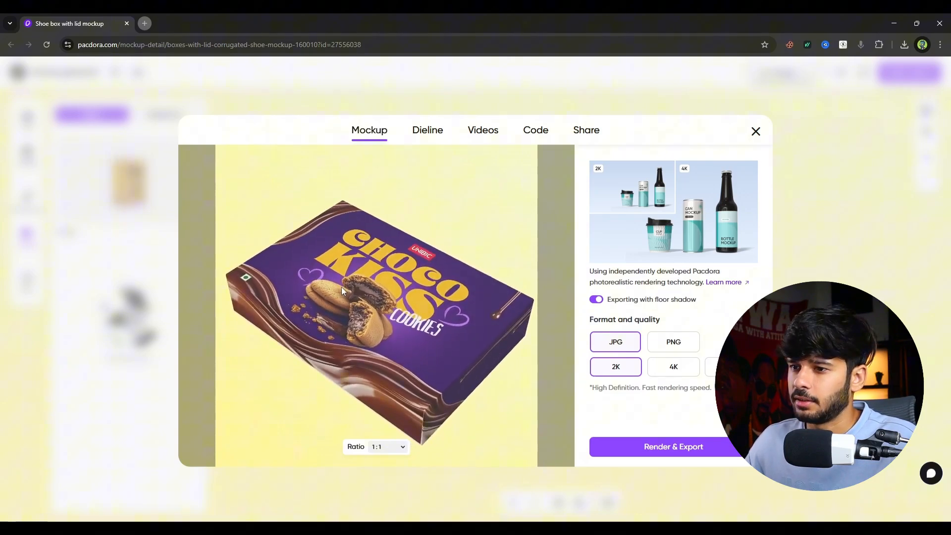
pyautogui.moveTo(672, 446)
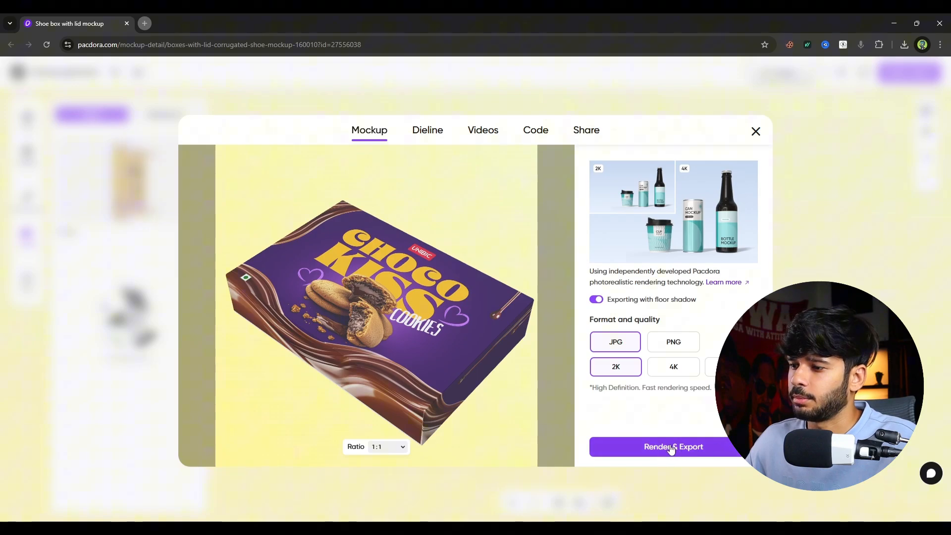
pyautogui.moveTo(732, 109)
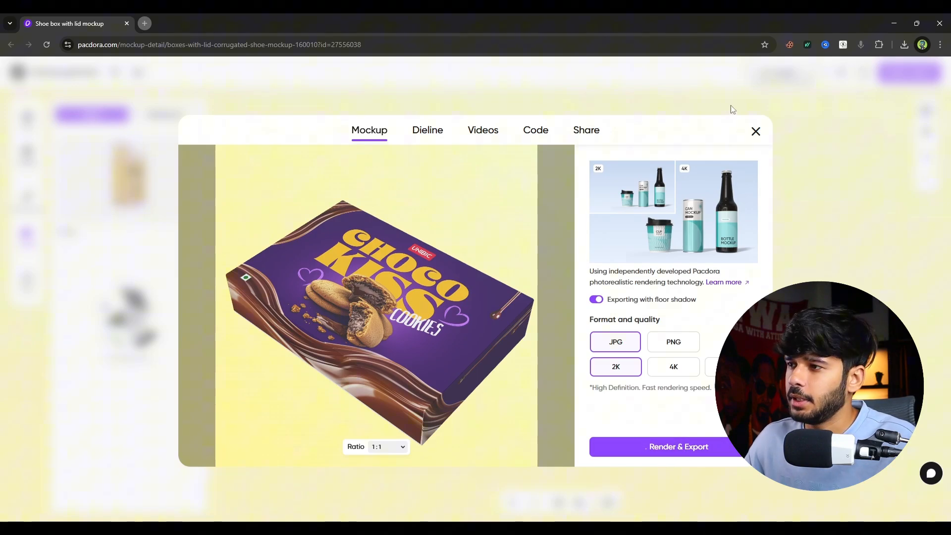